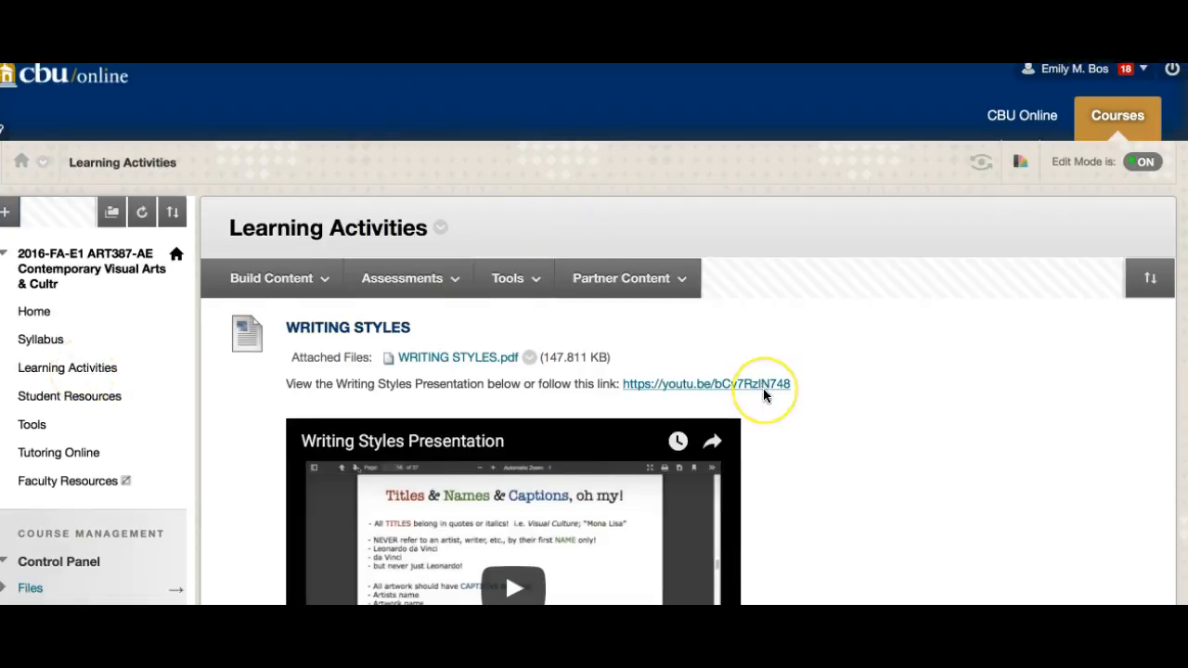
Scroll past the Writing Styles video and style guides to the Week 1 folder.
scroll(down, 3)
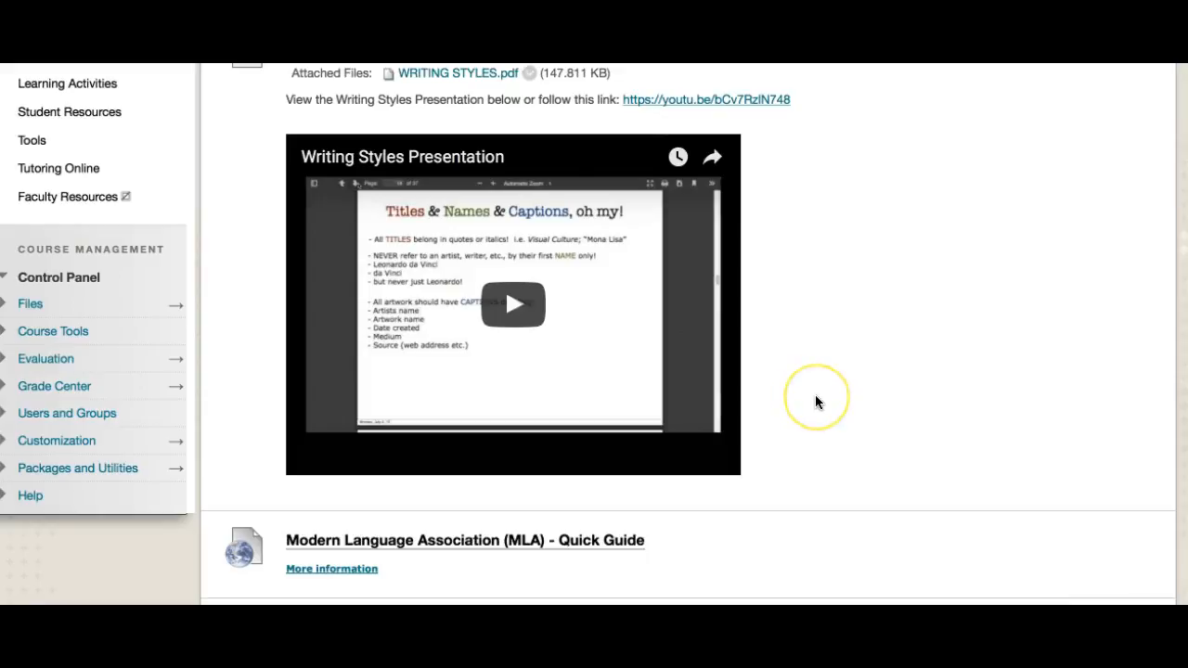
scroll(down, 3)
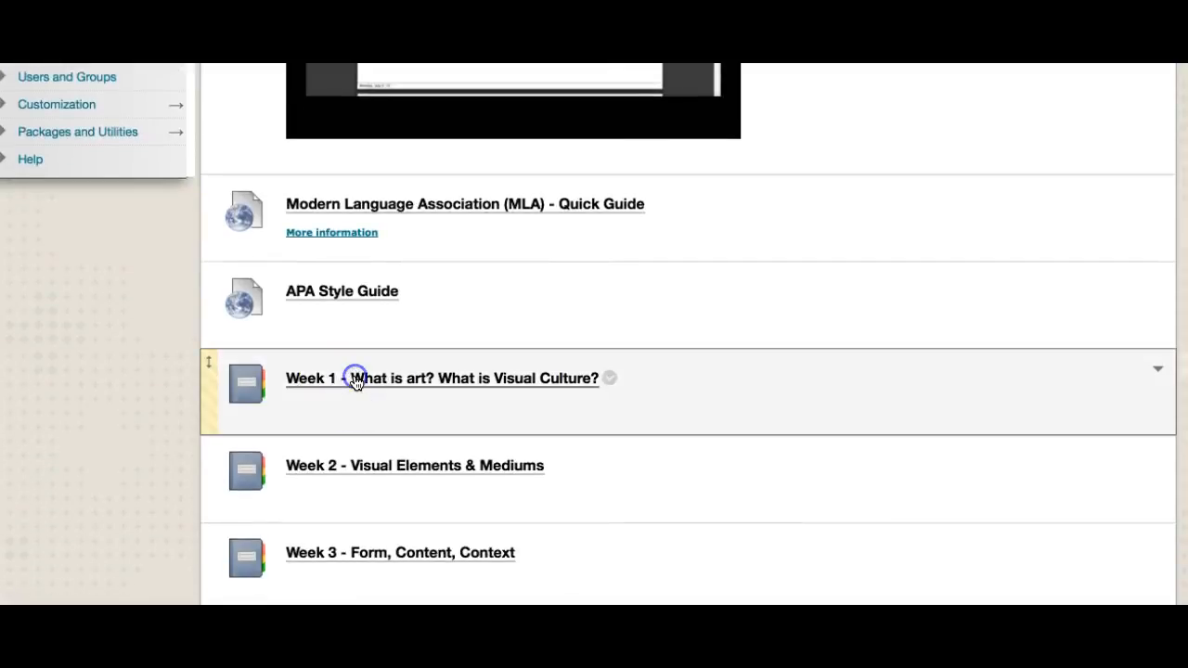
Open the 'Week 1 - What is art? What is Visual Culture?' folder and scroll its items.
click(442, 377)
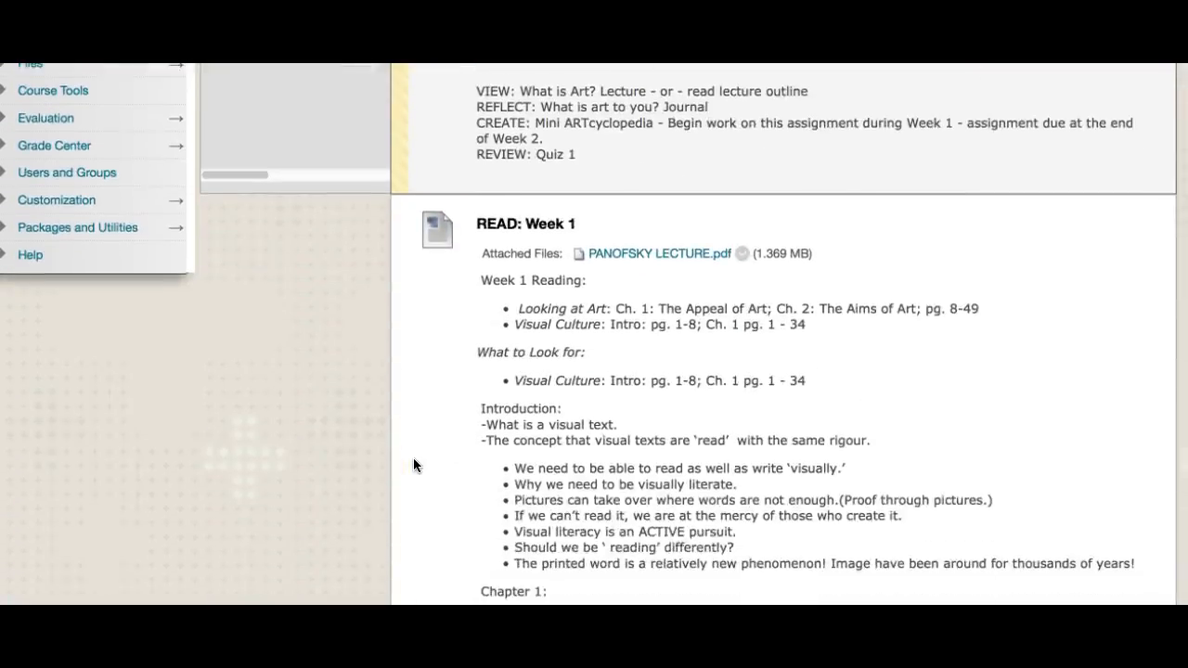
scroll(down, 3)
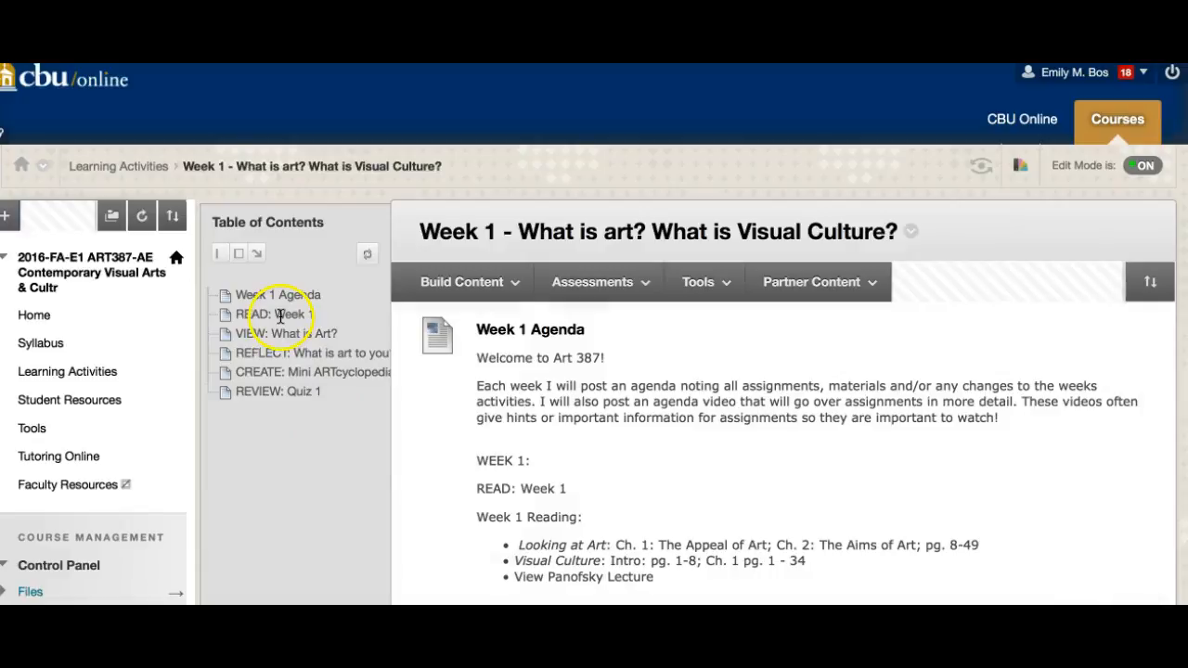
mouse_move(268, 385)
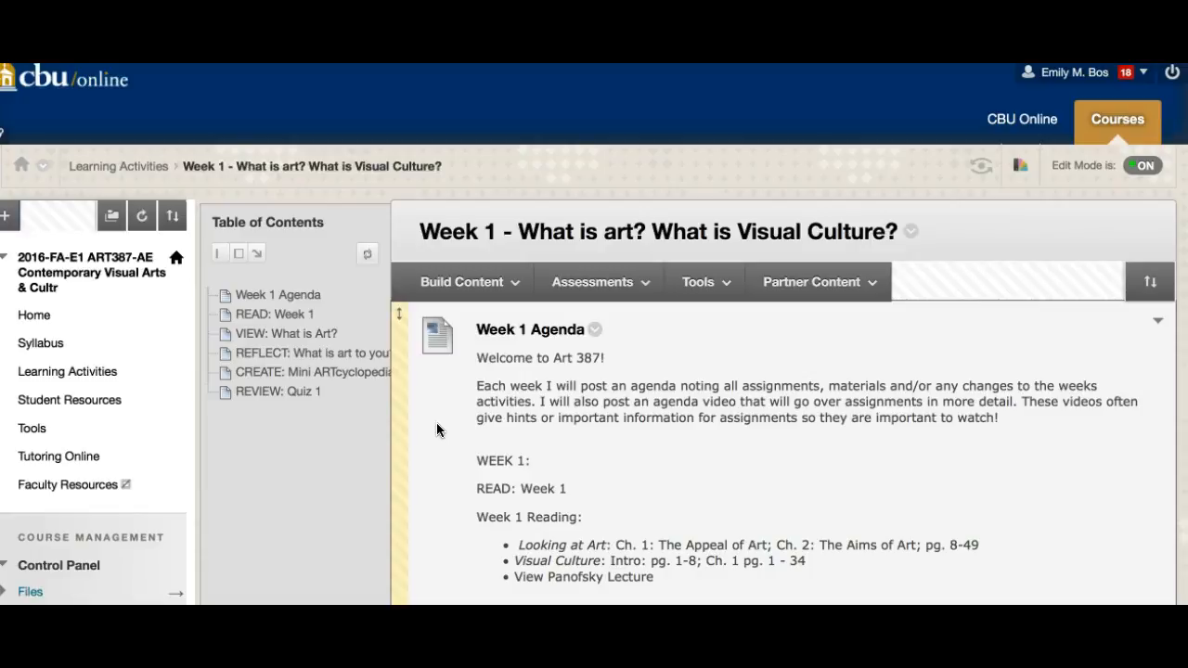
mouse_move(434, 469)
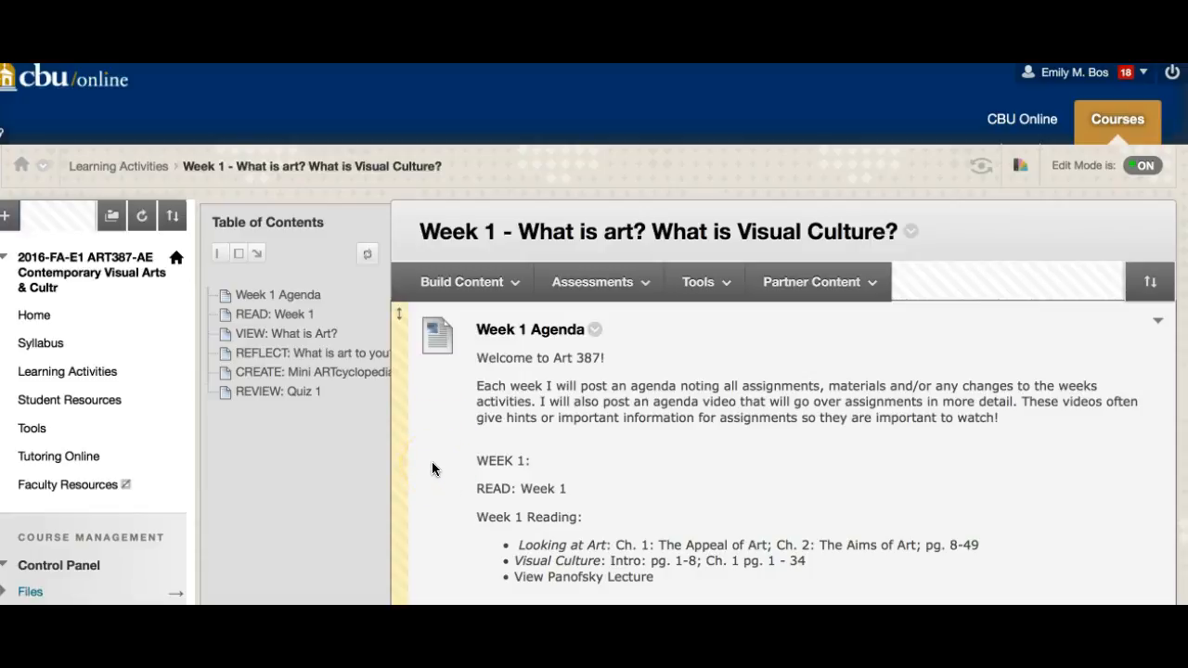
scroll(down, 3)
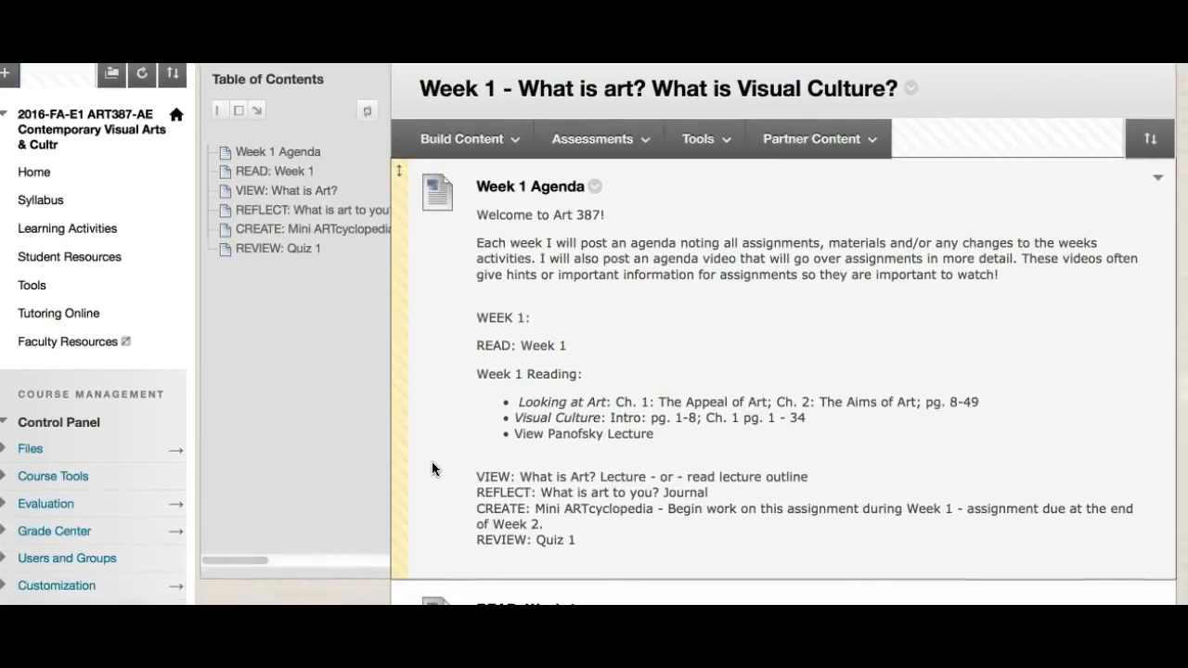
scroll(down, 3)
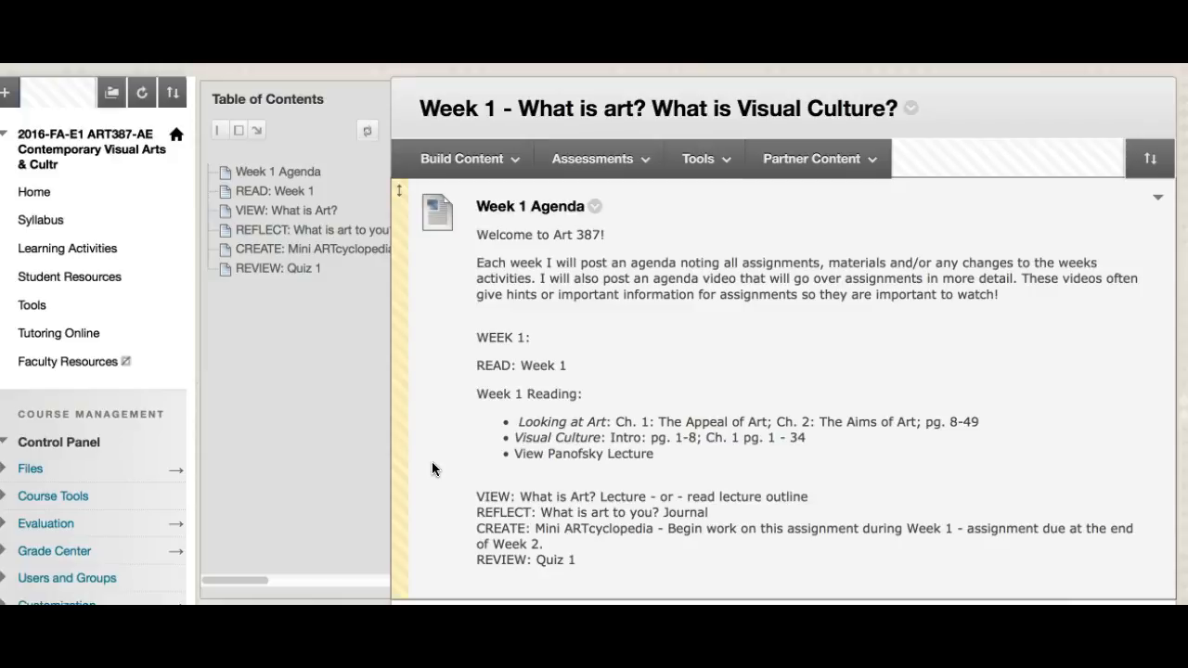
scroll(down, 3)
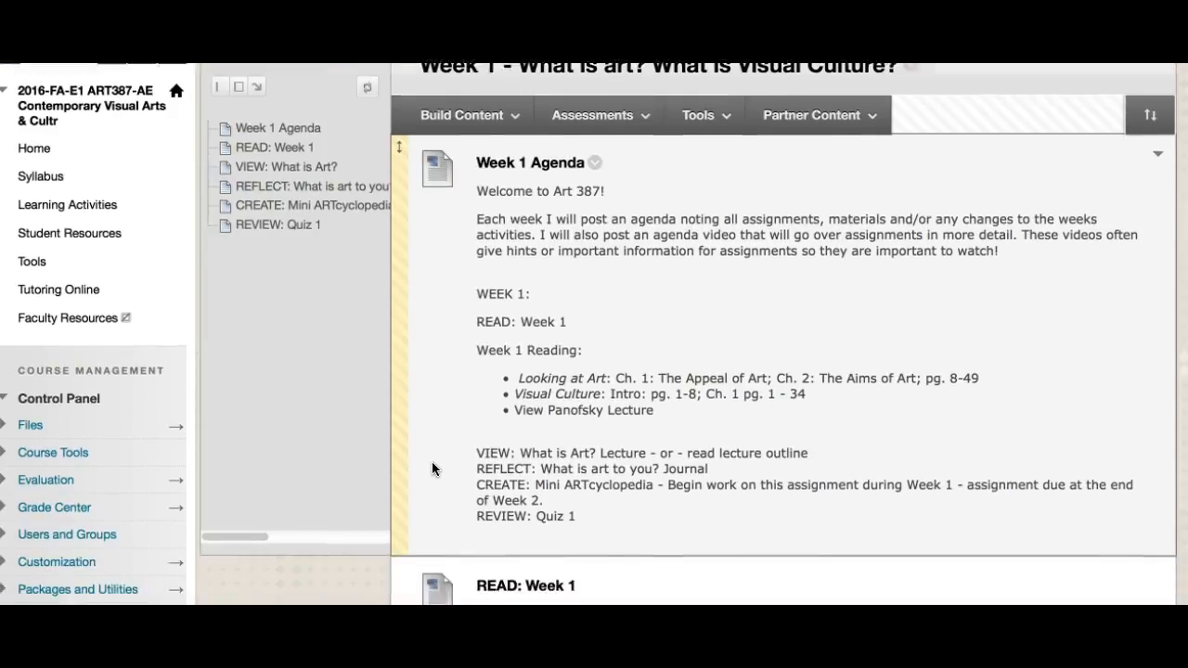
scroll(down, 3)
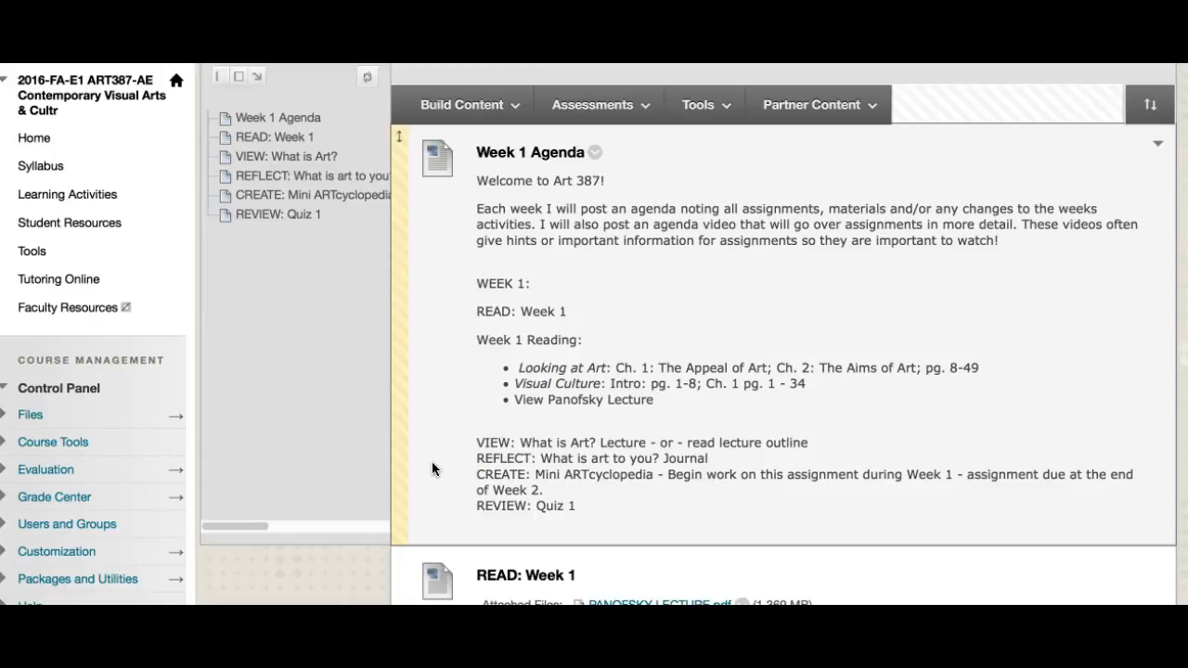
scroll(down, 3)
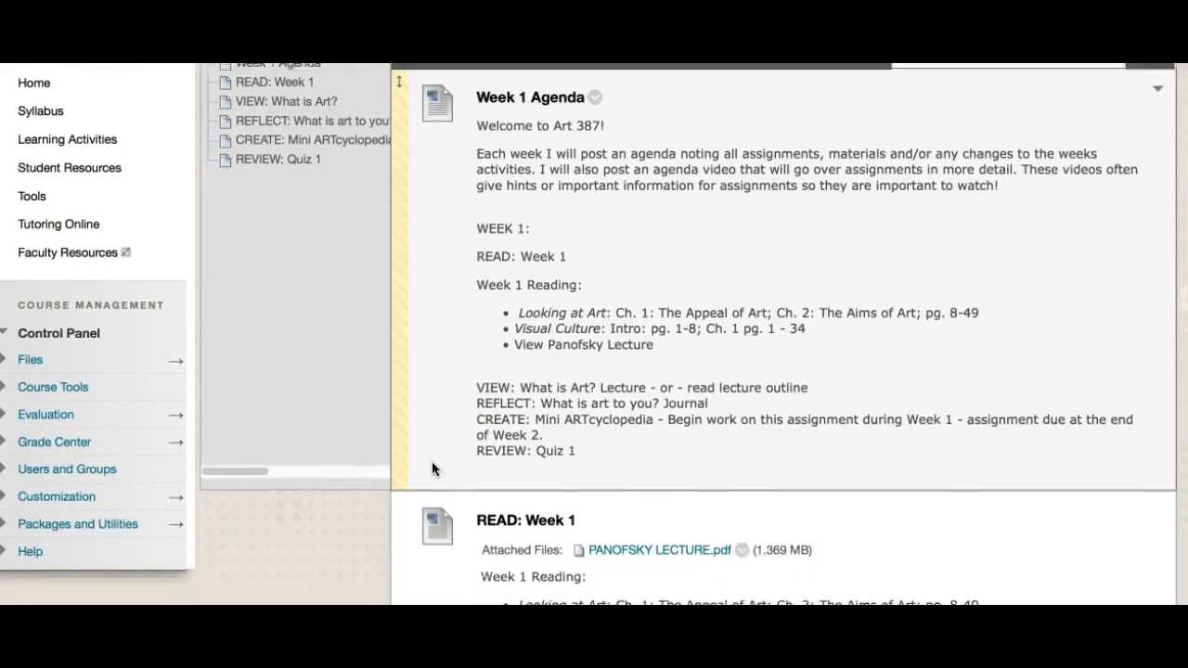
Scroll past the Week 1 Agenda to the READ: Week 1 item.
scroll(down, 3)
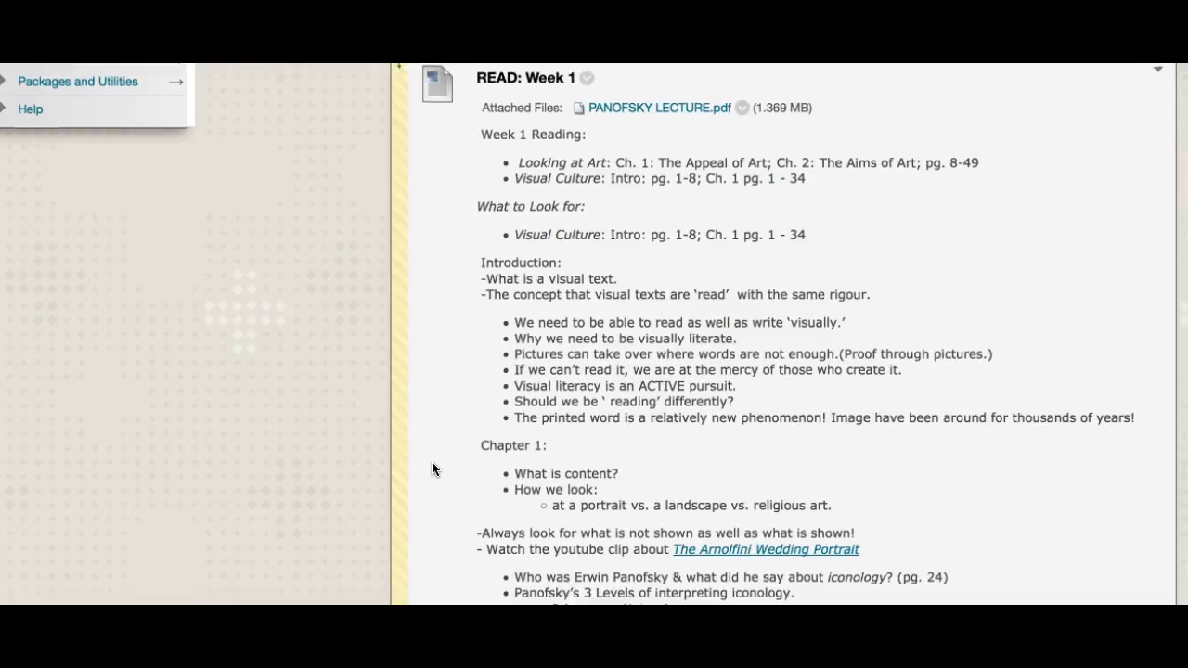
Scroll through the Panofsky iconology notes down to the embedded lecture video.
scroll(down, 3)
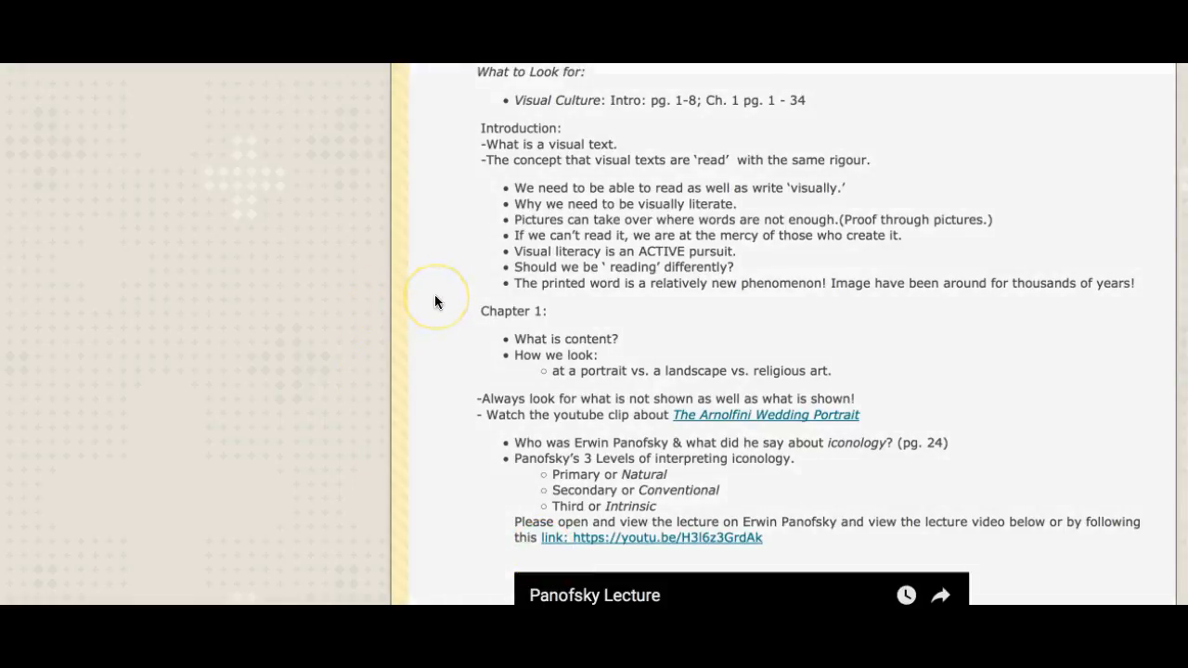
mouse_move(437, 302)
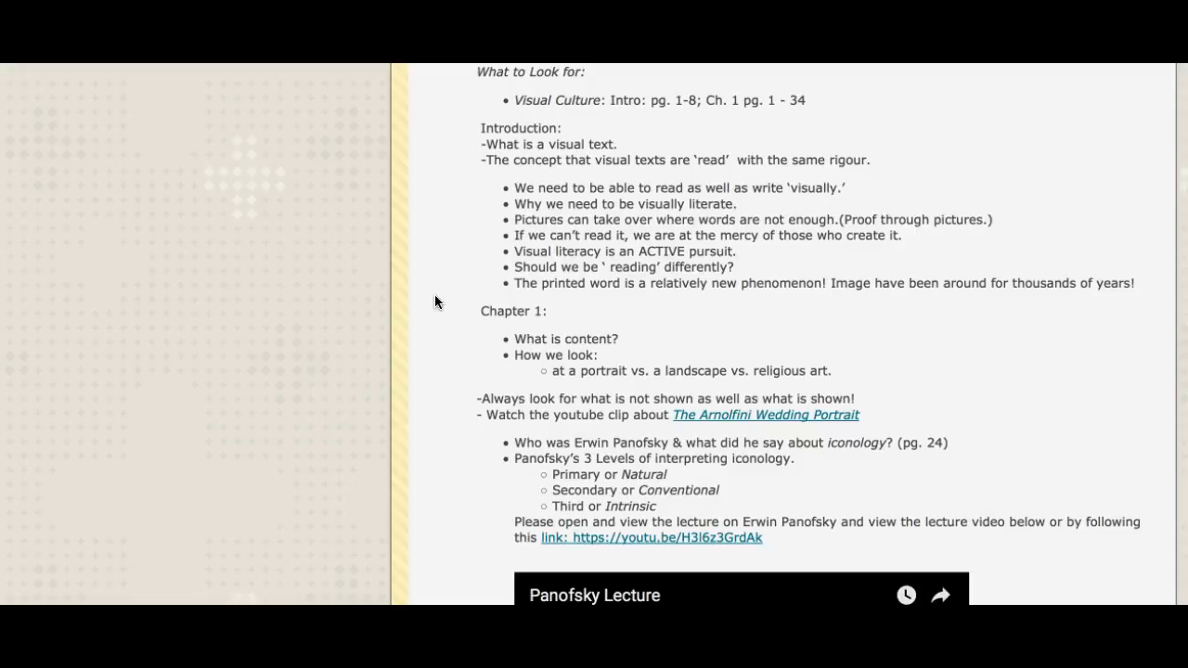
scroll(down, 3)
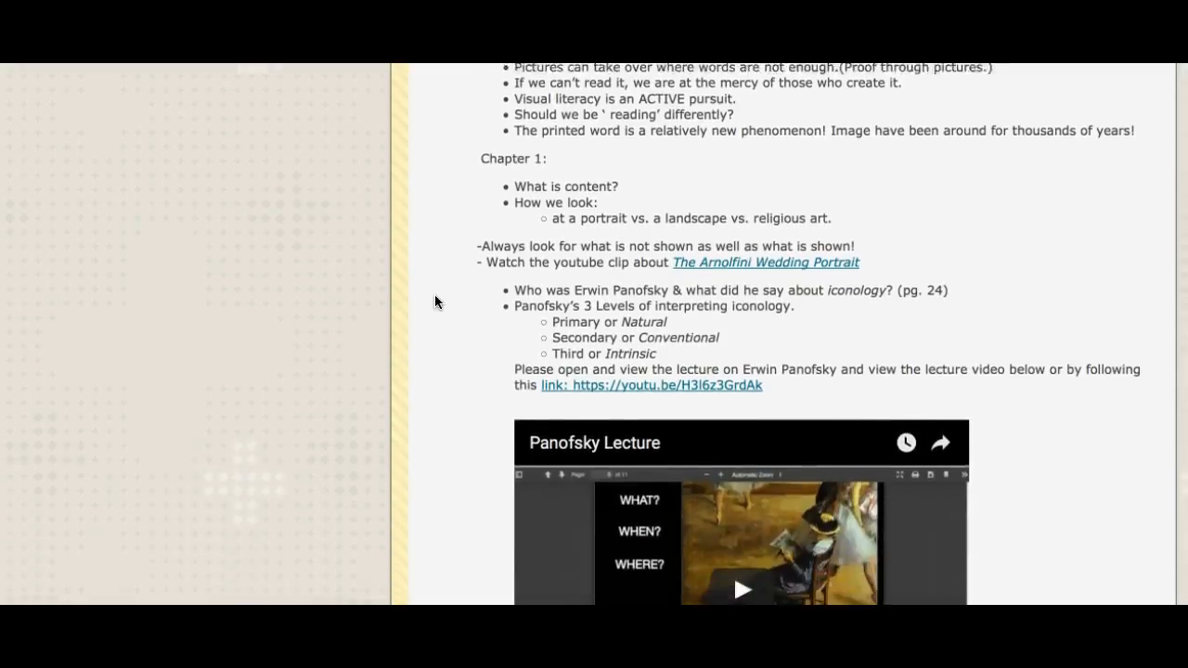
Scroll until the Panofsky Lecture video preview and Arnolfini clip link are fully visible.
scroll(down, 3)
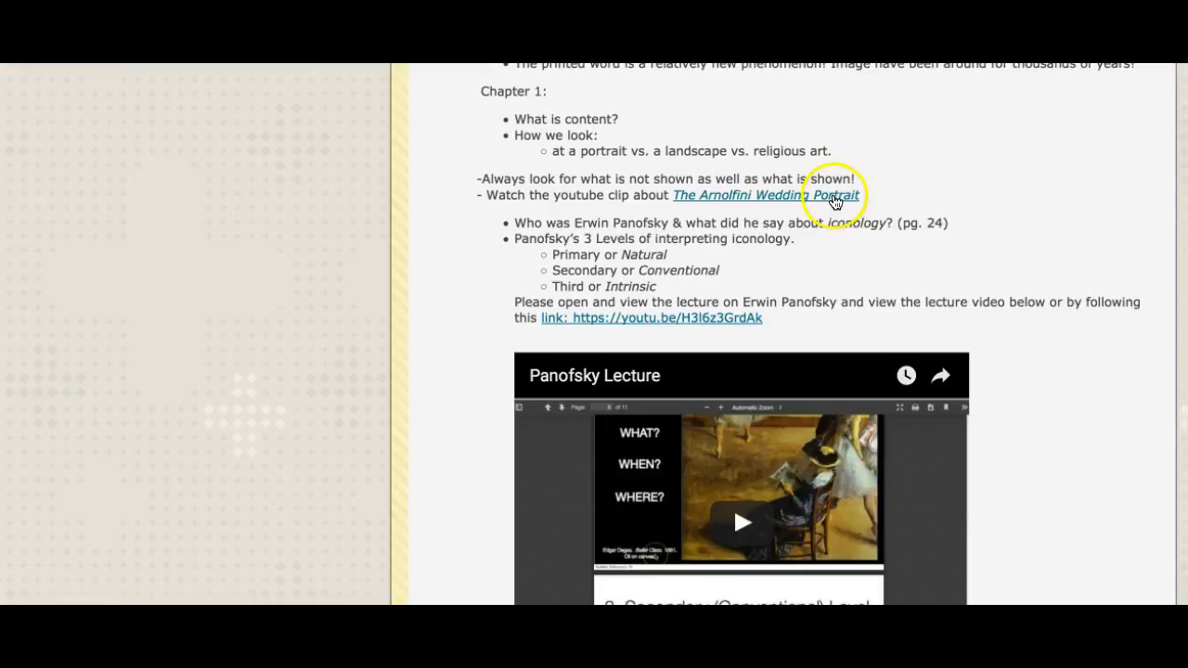
mouse_move(889, 196)
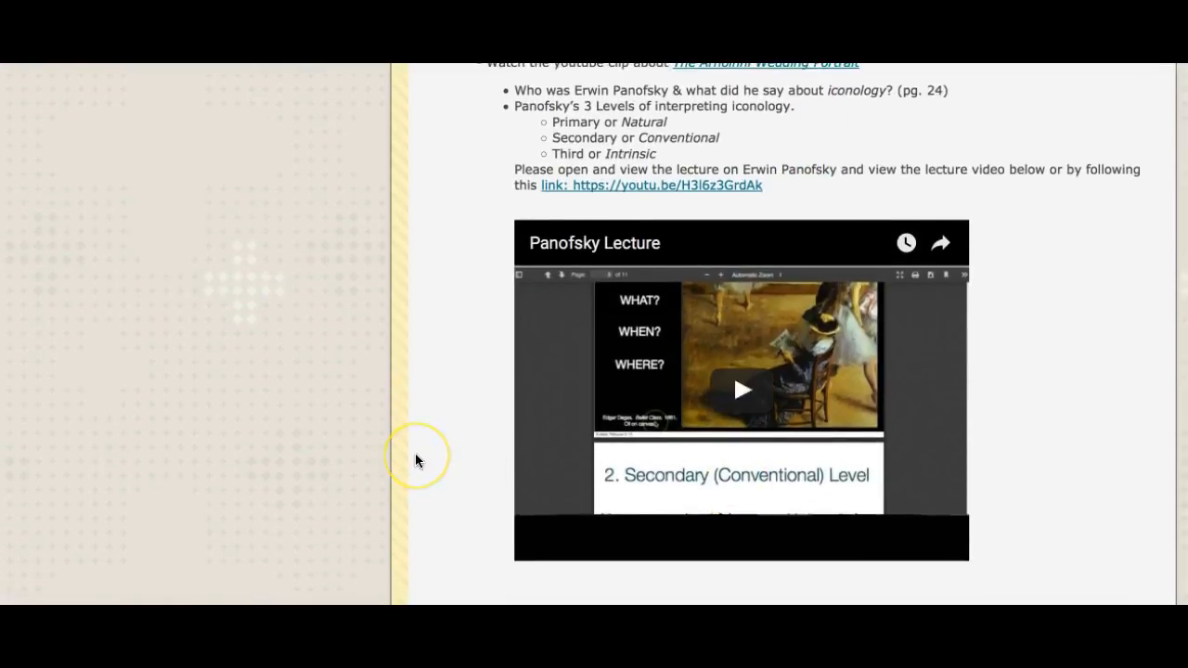
mouse_move(673, 352)
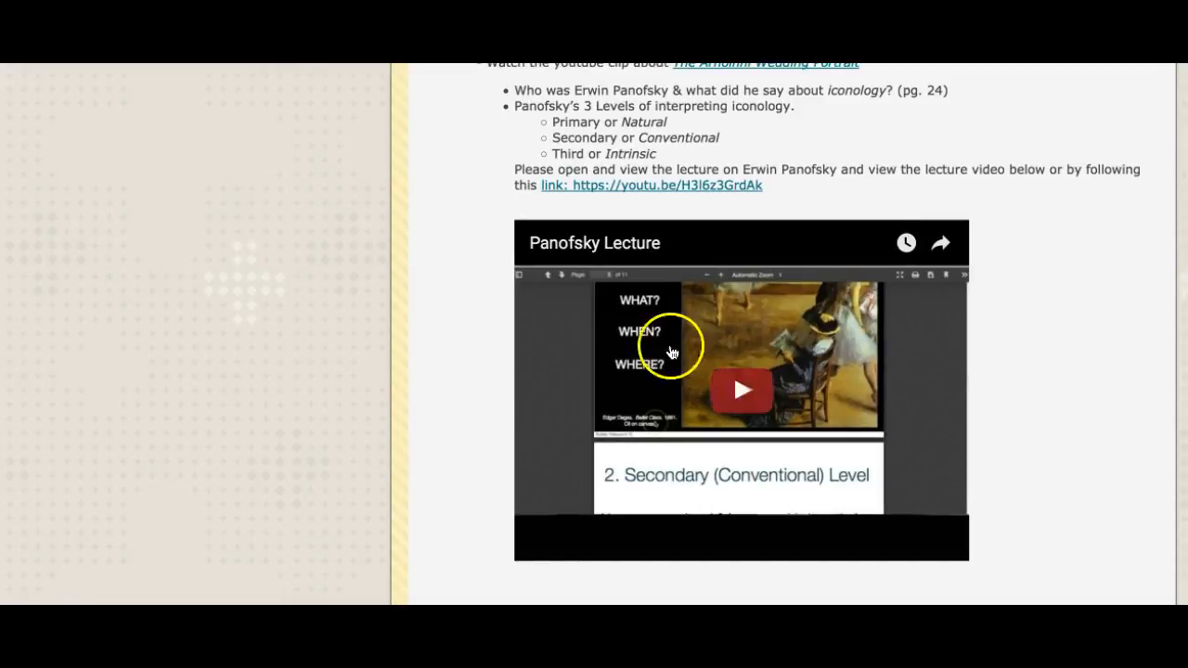
Play the embedded Panofsky Lecture video and pause it on its introduction slide.
click(741, 390)
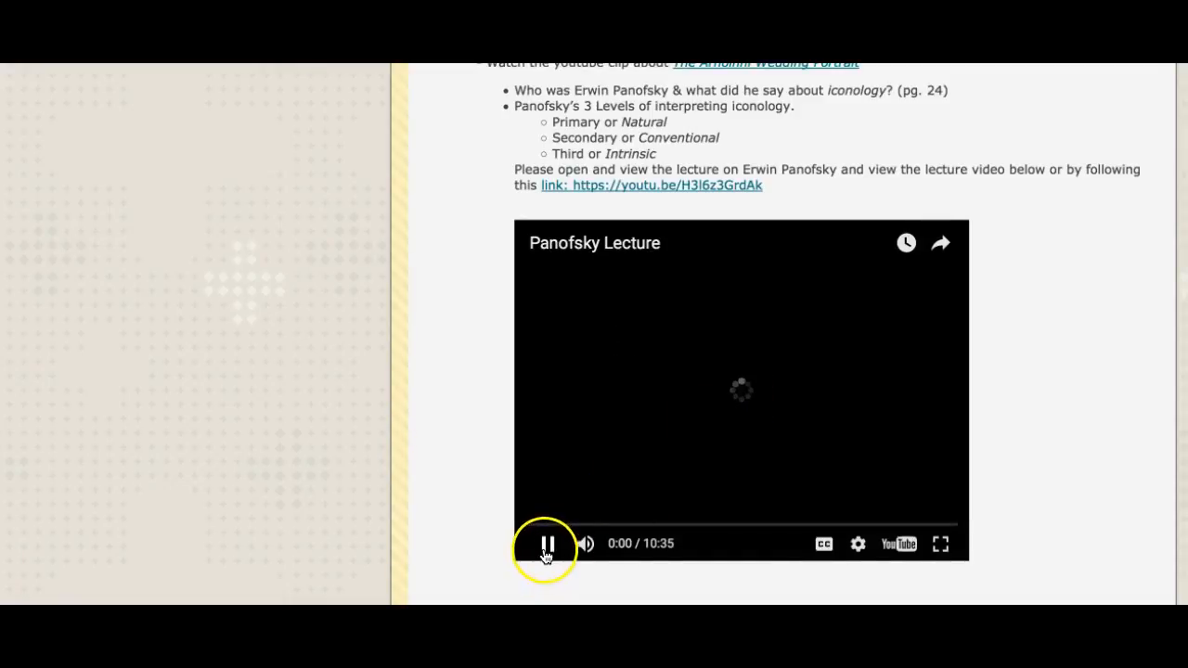
click(546, 543)
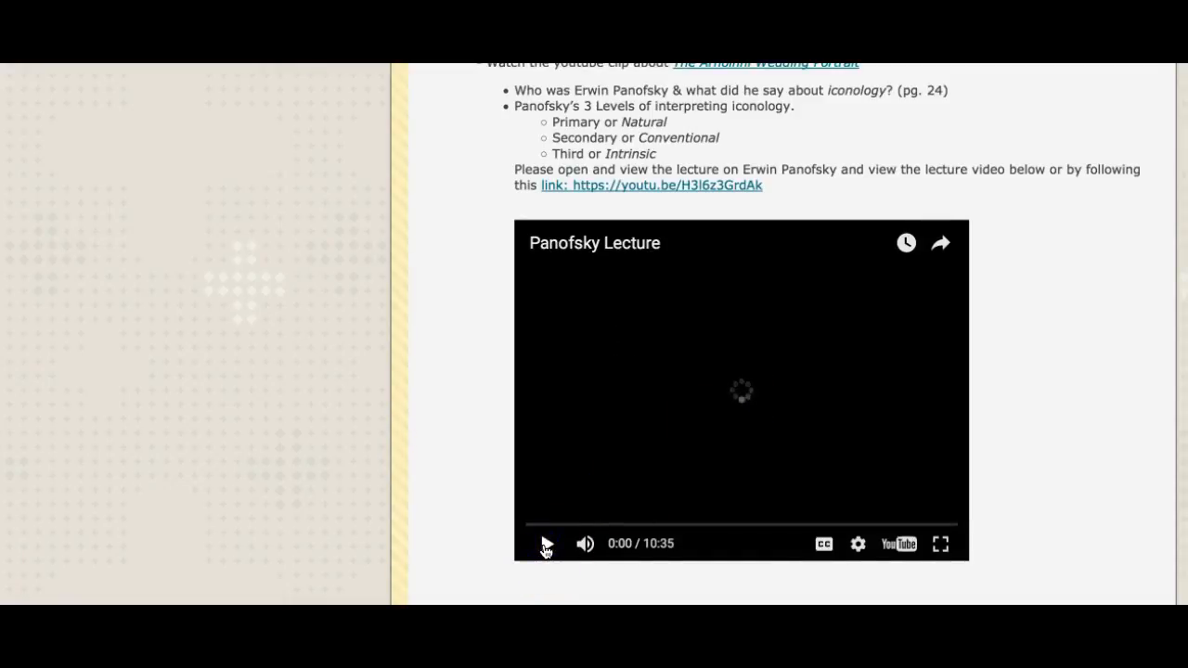
click(546, 544)
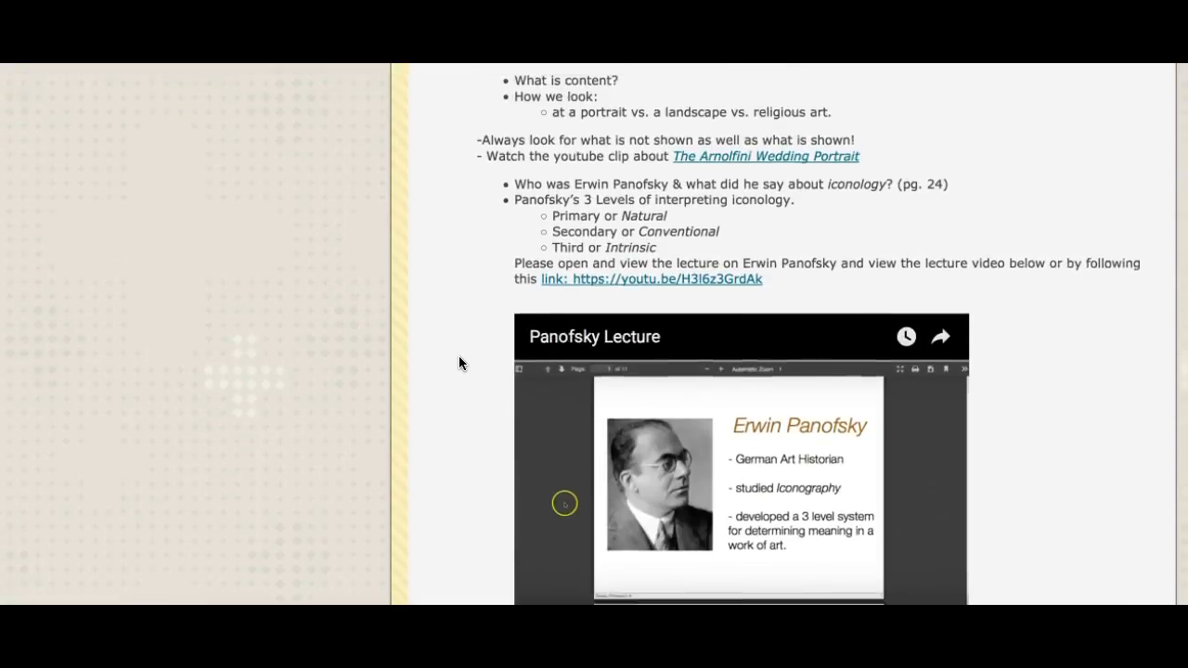
Scroll down to the Leon Botstein 'What is Art?' video and transcript PDF link.
scroll(down, 3)
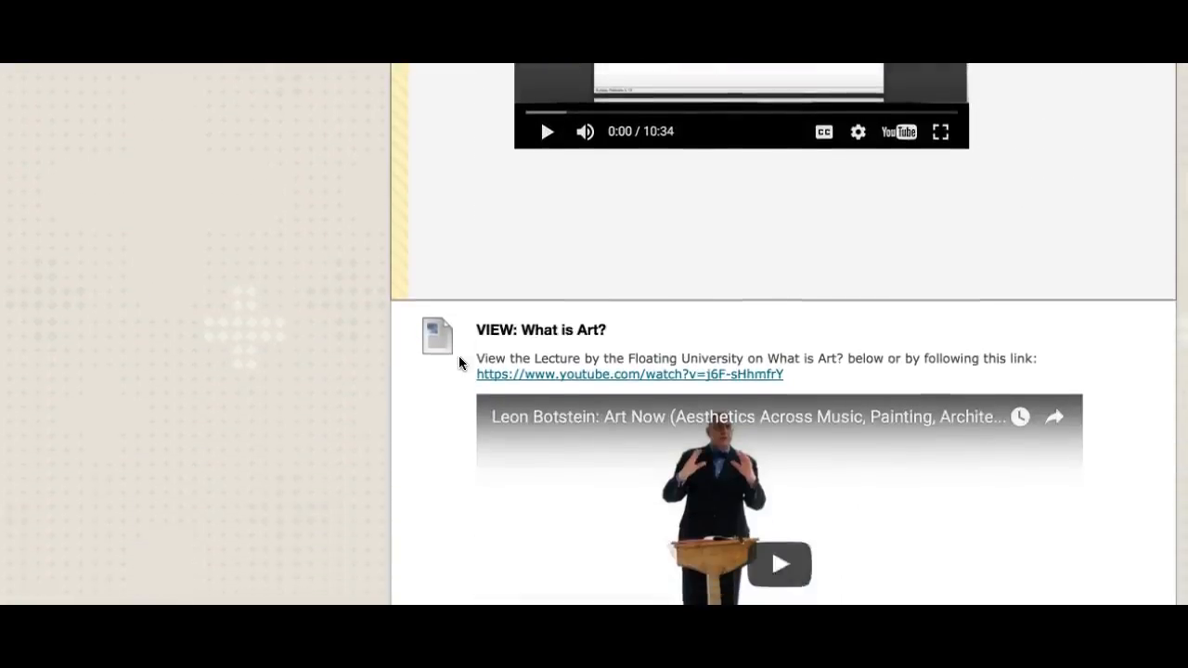
scroll(down, 3)
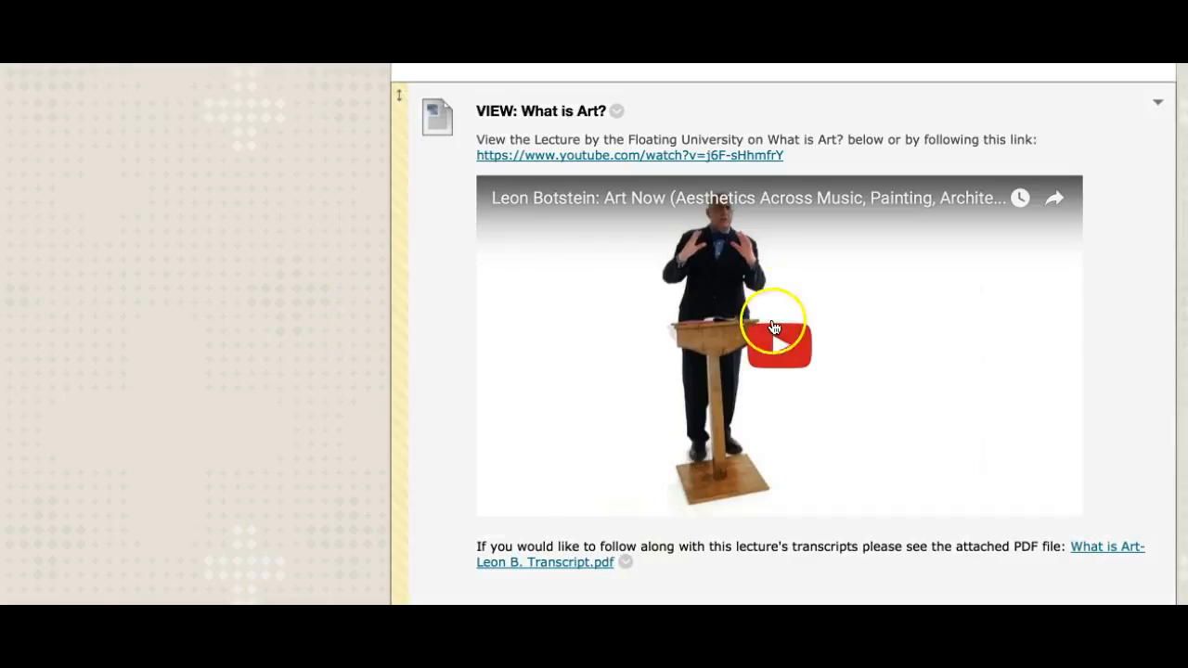
scroll(down, 3)
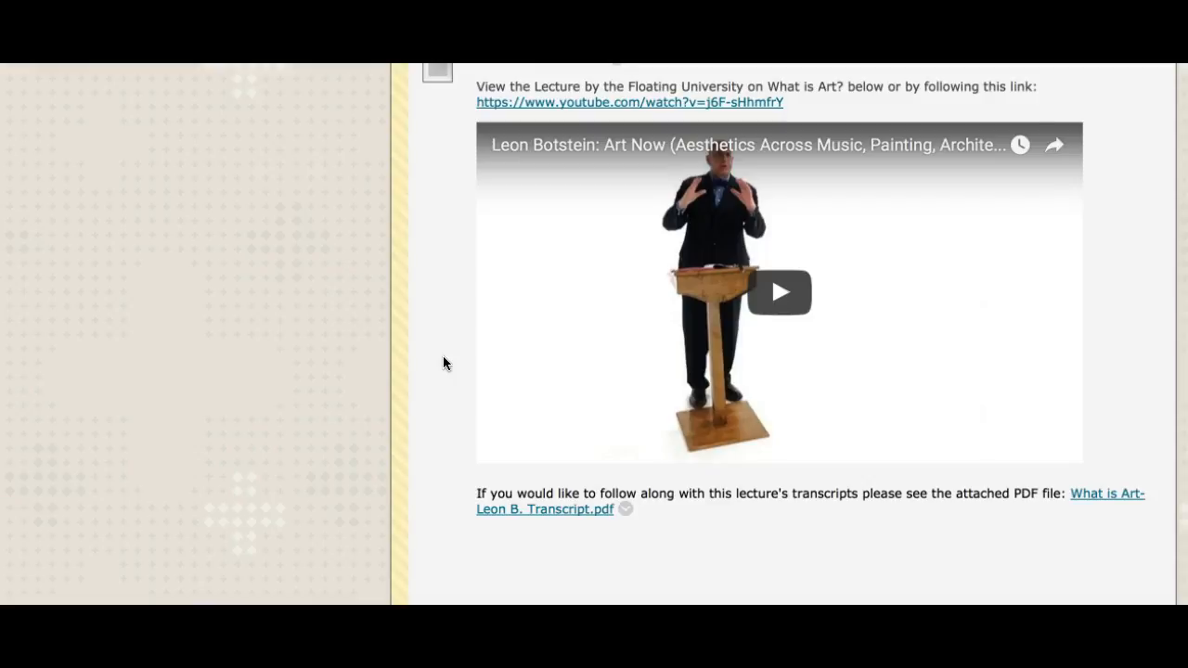
Scroll to the REFLECT journal prompt and CREATE: Mini ARTcyclopedia assignment.
scroll(down, 3)
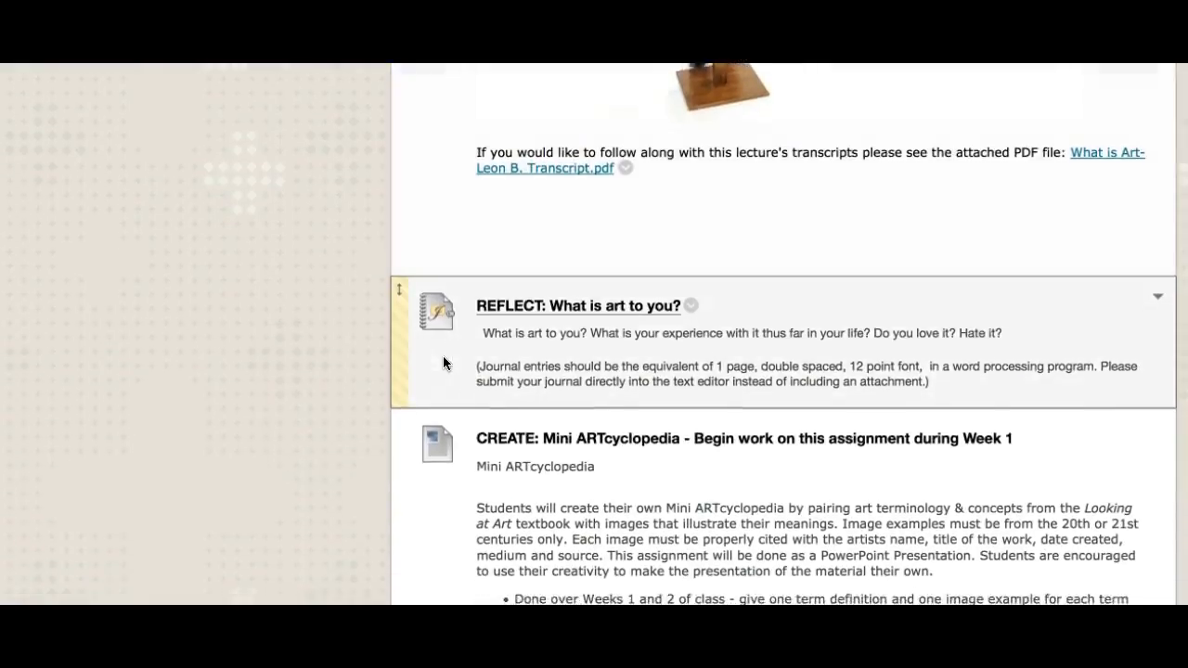
scroll(down, 3)
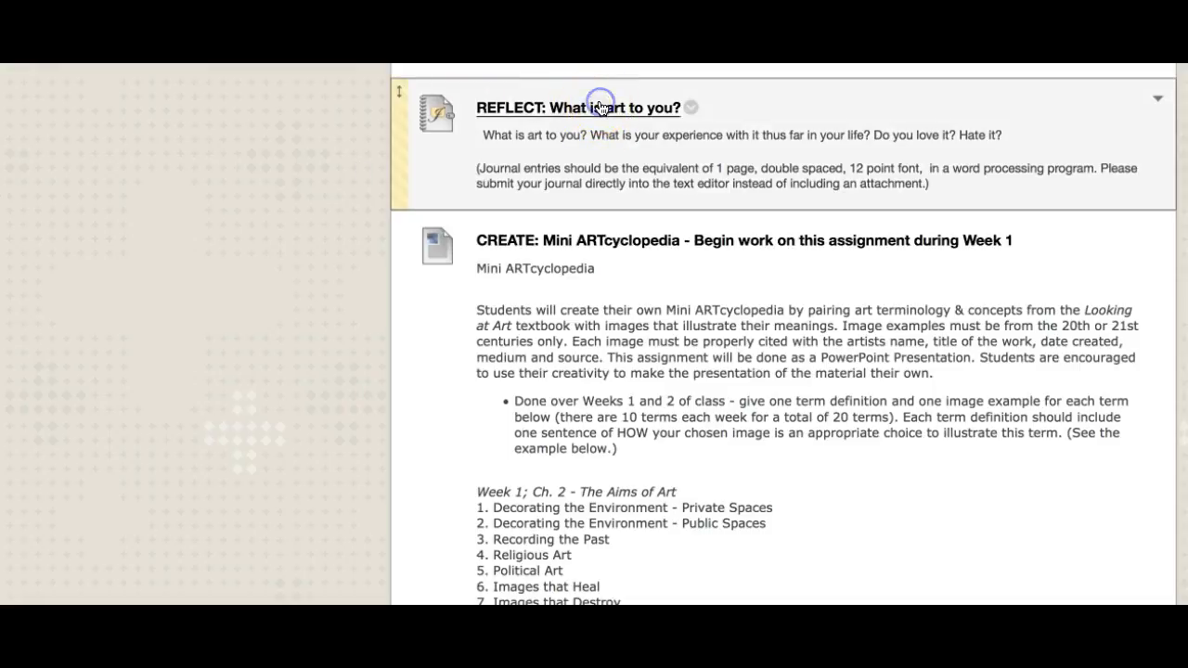
Open the REFLECT: What is art to you? journal and scroll its instructions.
click(576, 108)
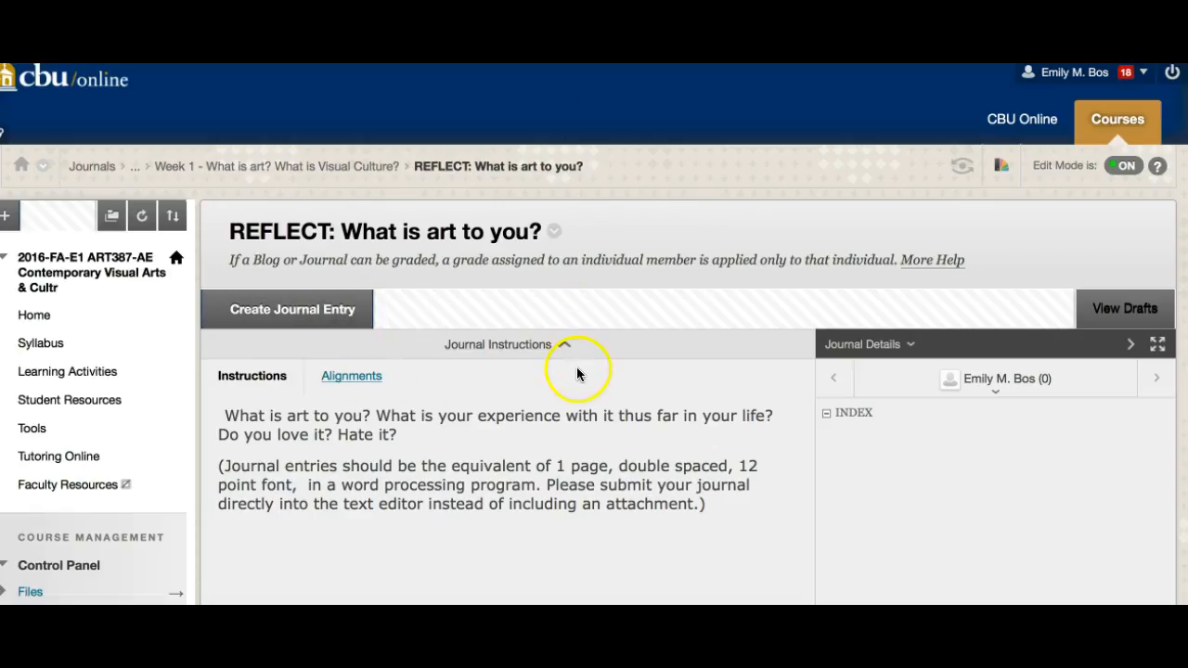
scroll(down, 3)
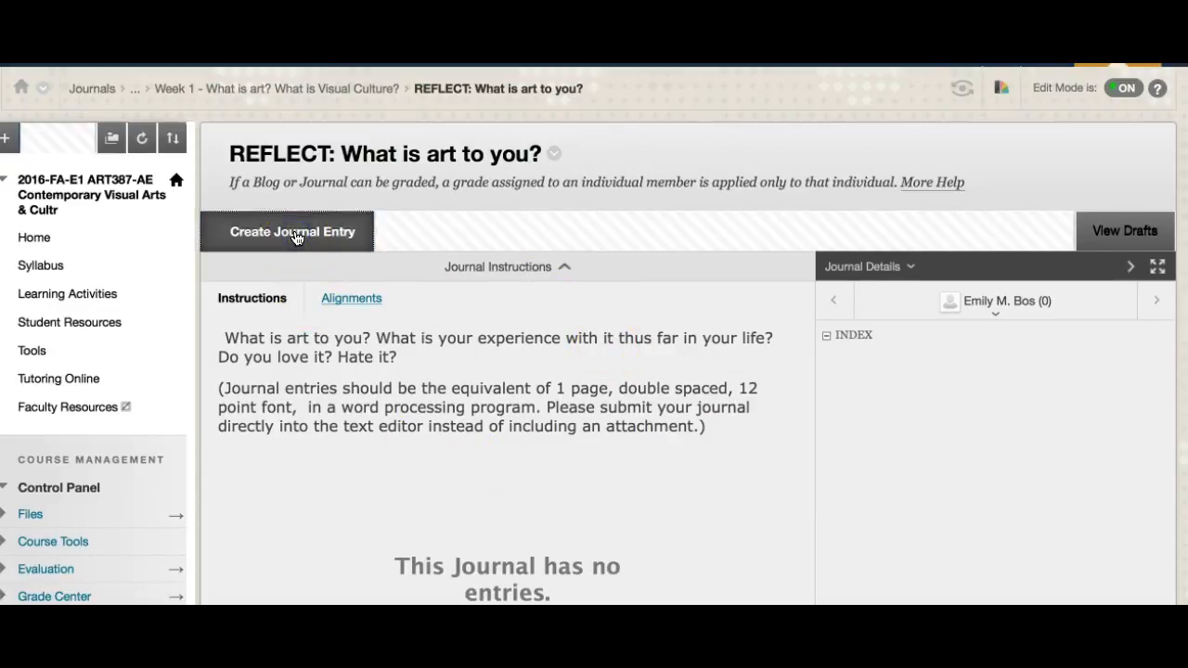
click(289, 231)
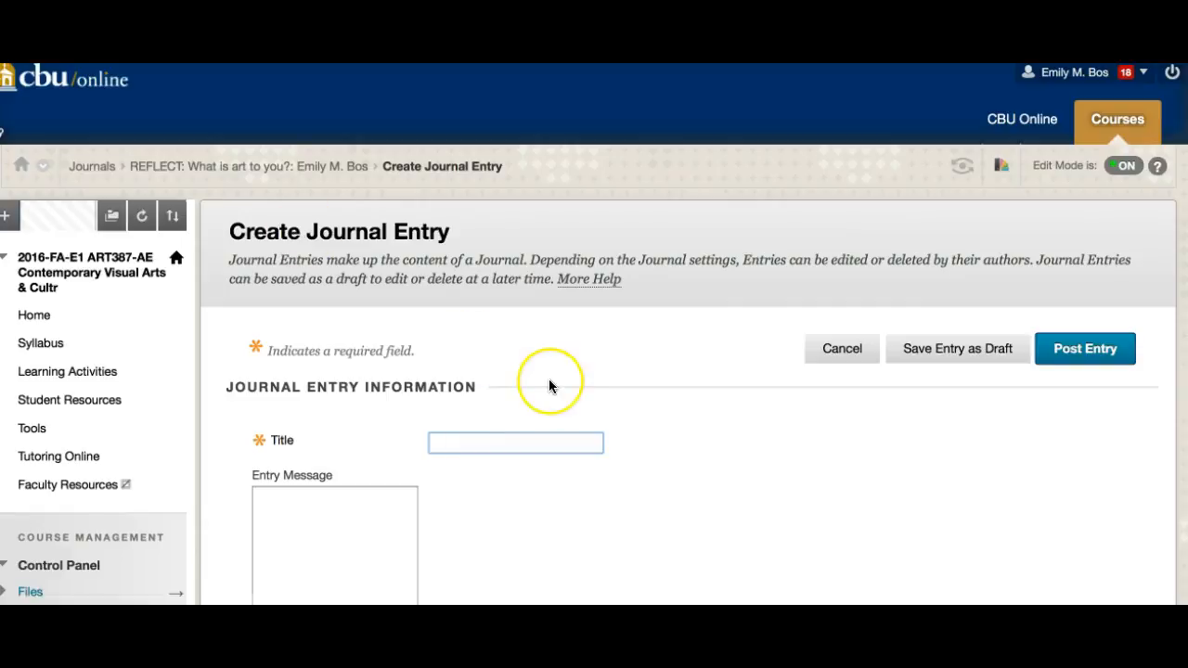
text(What is art?)
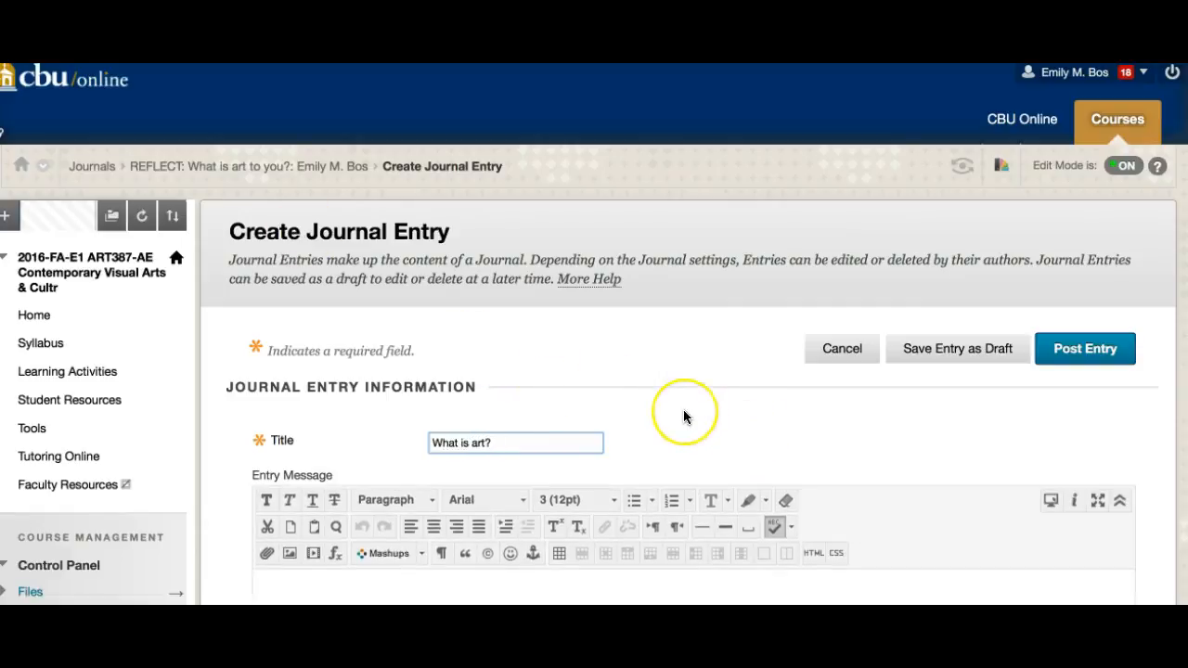
scroll(down, 3)
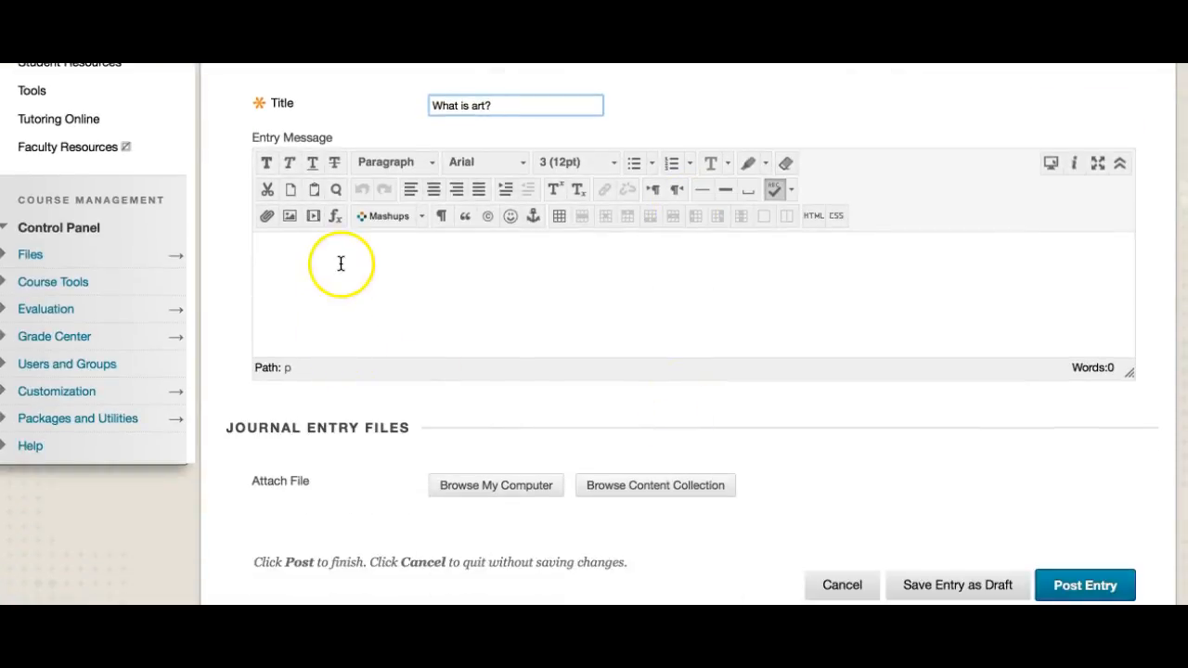
text(;asldk)
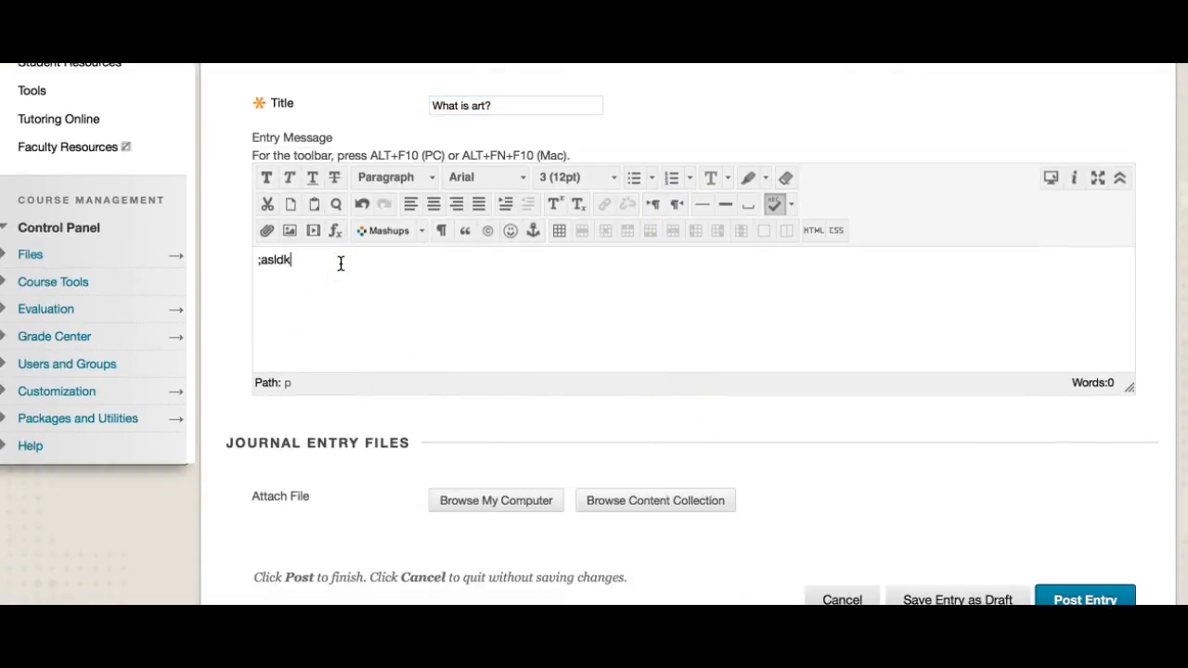
text(kfjasdl;fkjasdflkj)
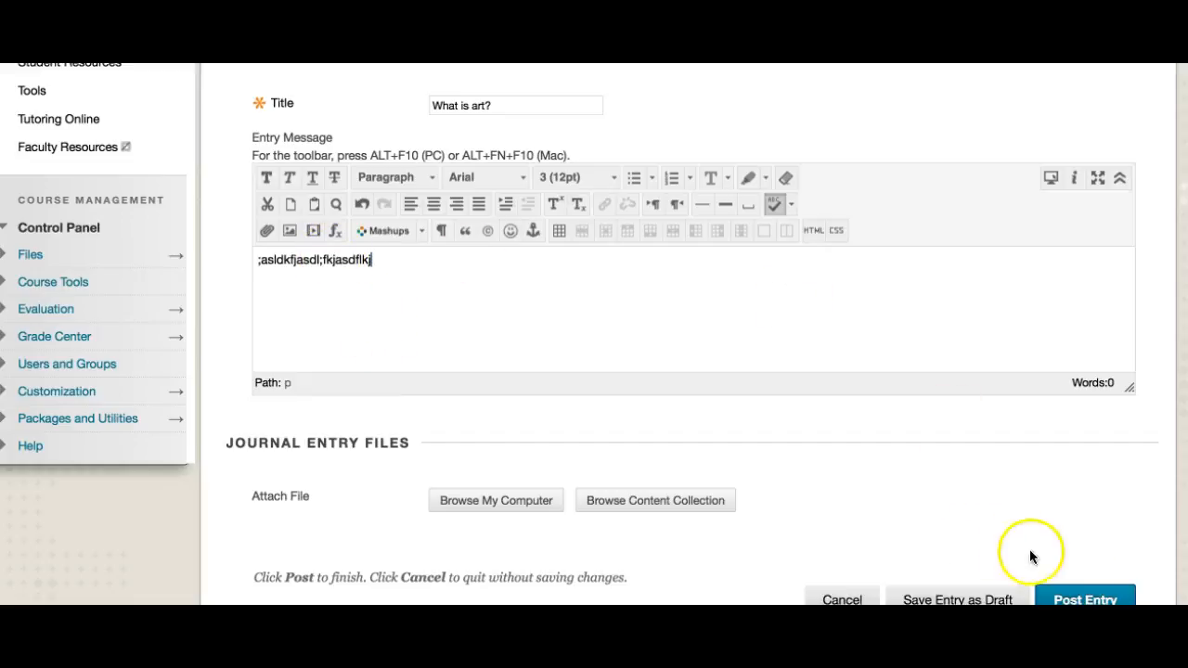
mouse_move(409, 493)
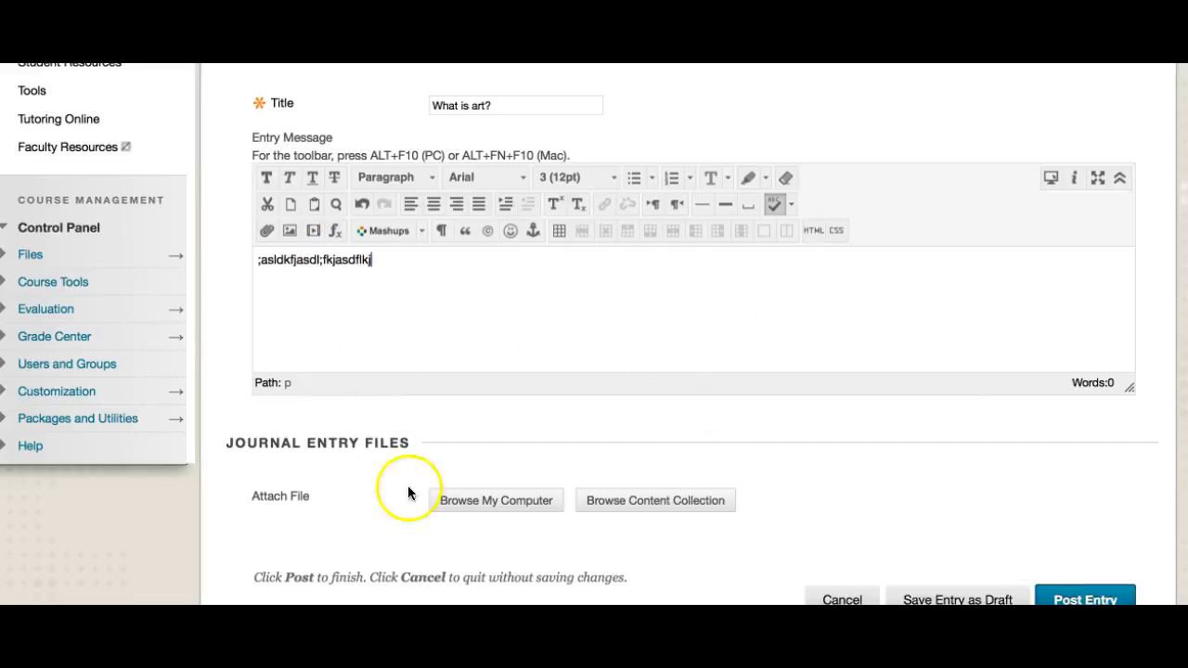
mouse_move(676, 449)
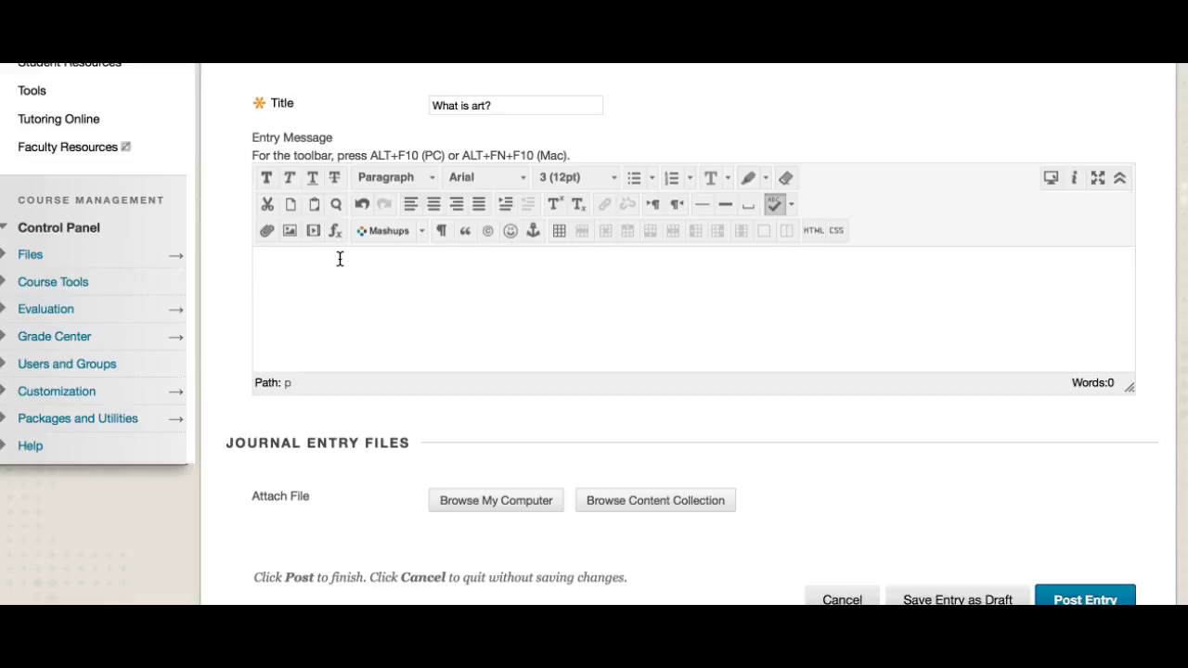
click(325, 259)
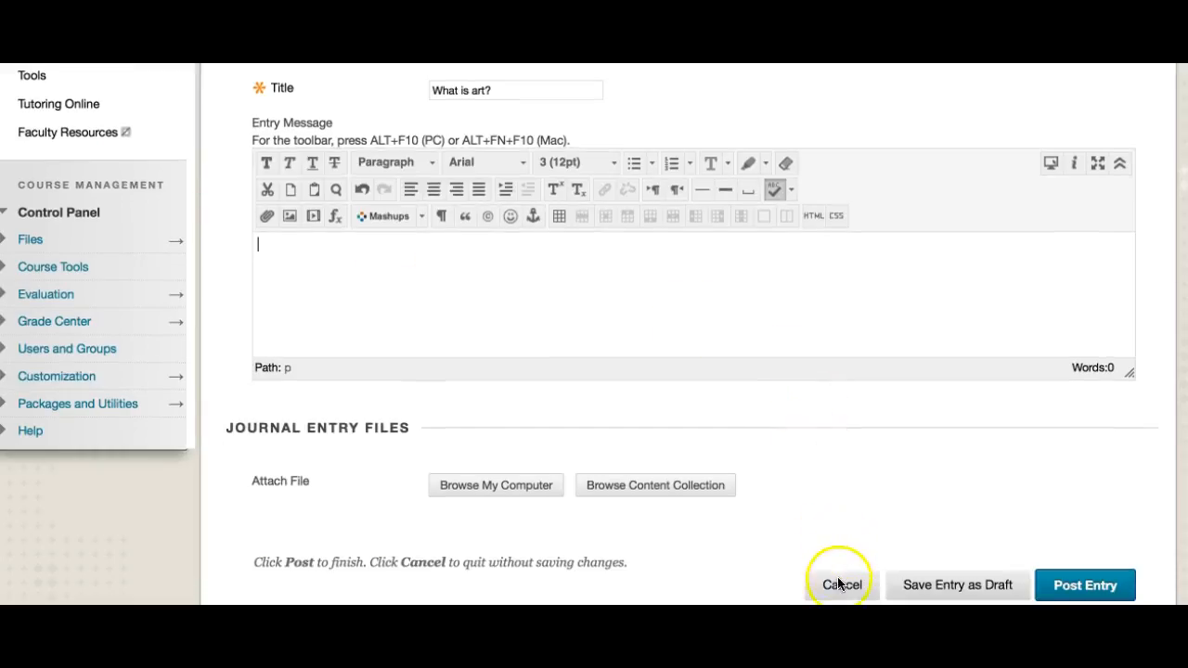
click(839, 584)
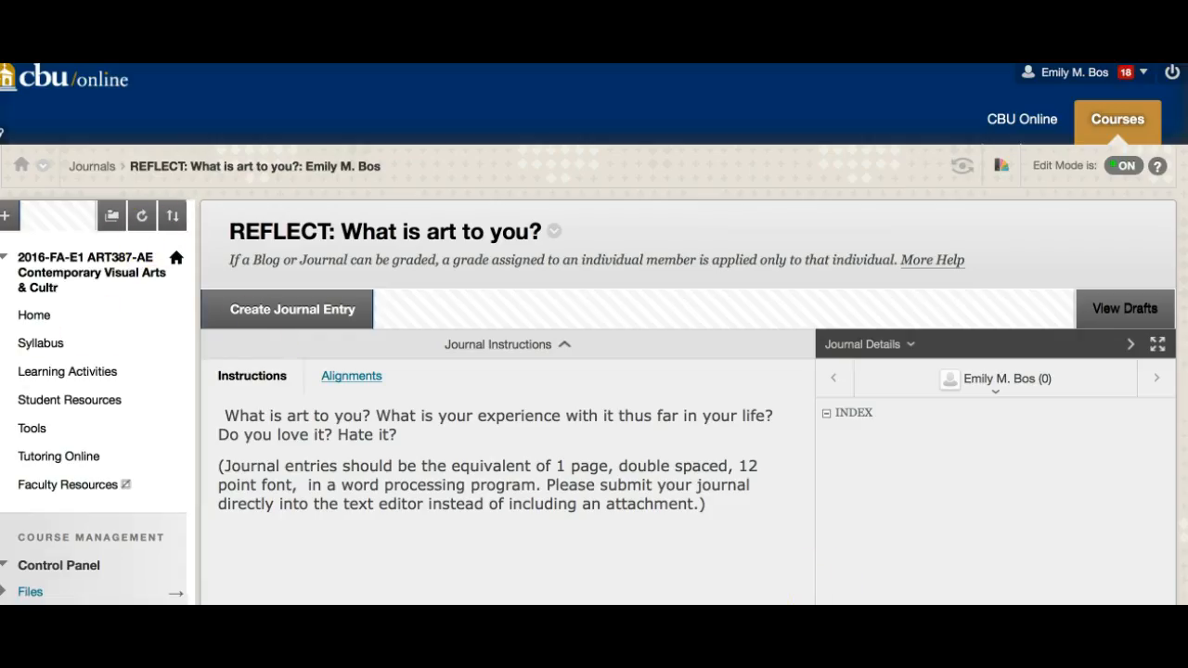
Start another journal entry, then cancel it to return to the Week 1 content.
click(286, 308)
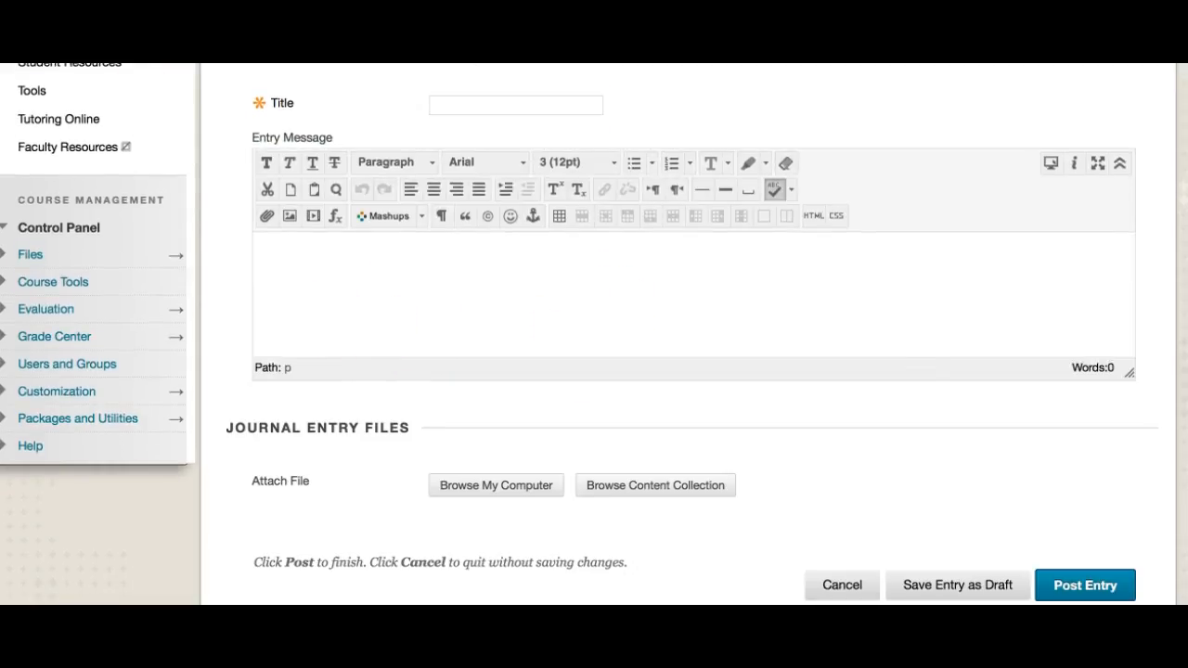
click(840, 585)
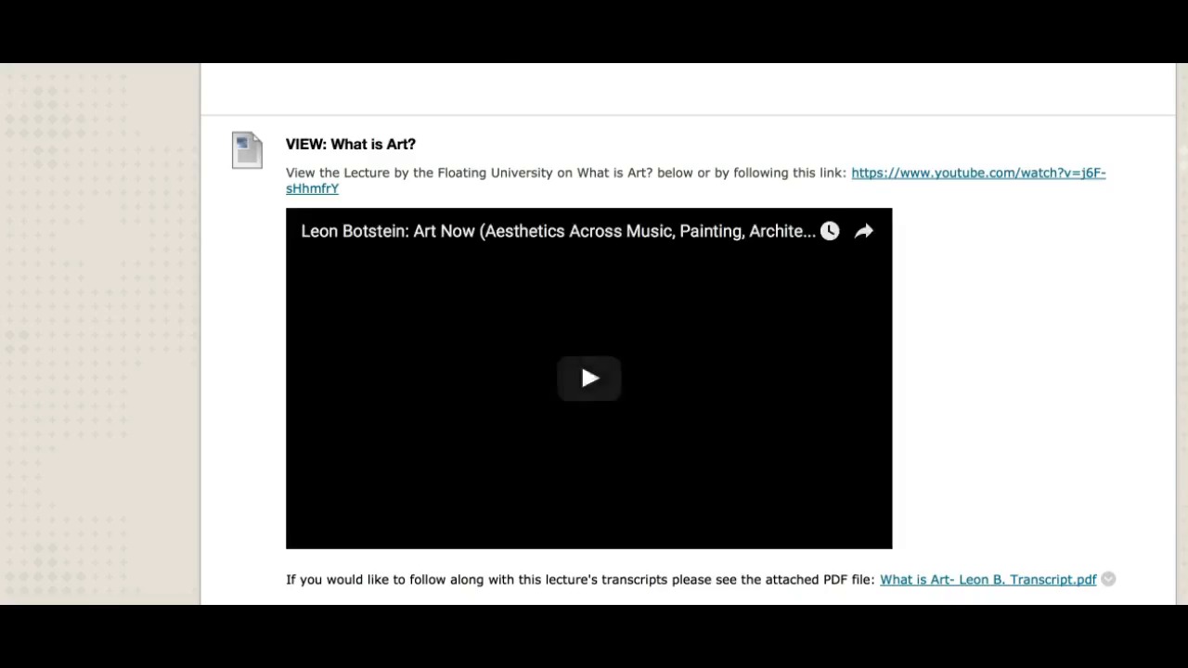
Scroll down to the CREATE: Mini ARTcyclopedia description and its Week 1 and Week 2 term lists.
scroll(down, 3)
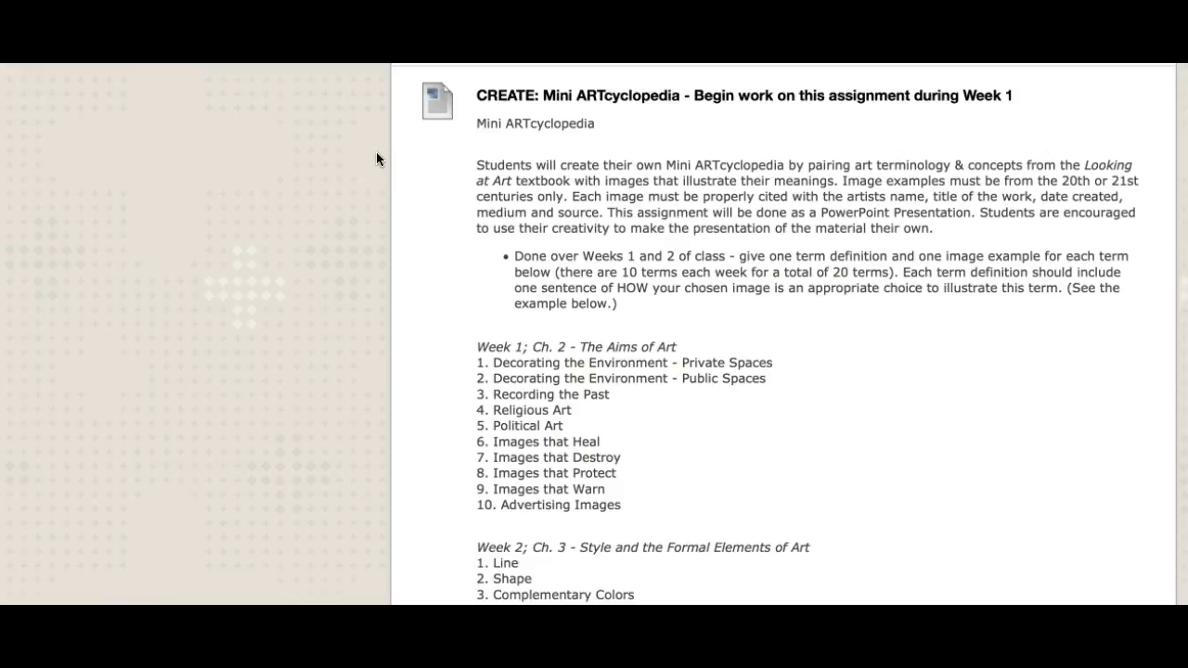
scroll(down, 3)
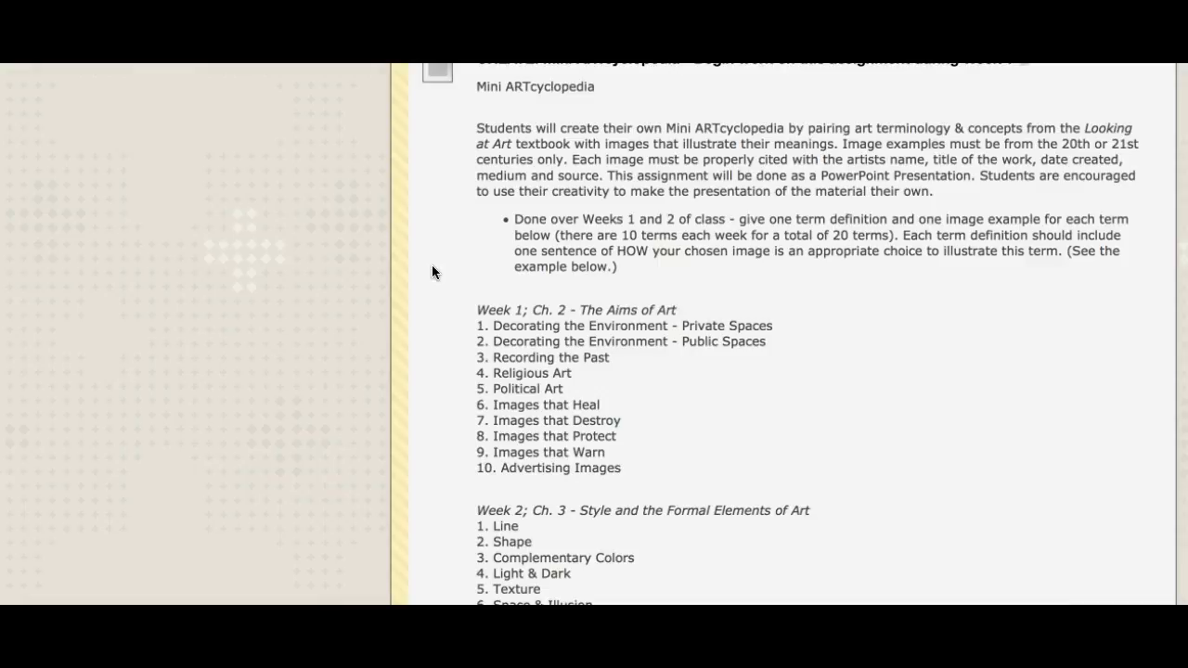
scroll(down, 3)
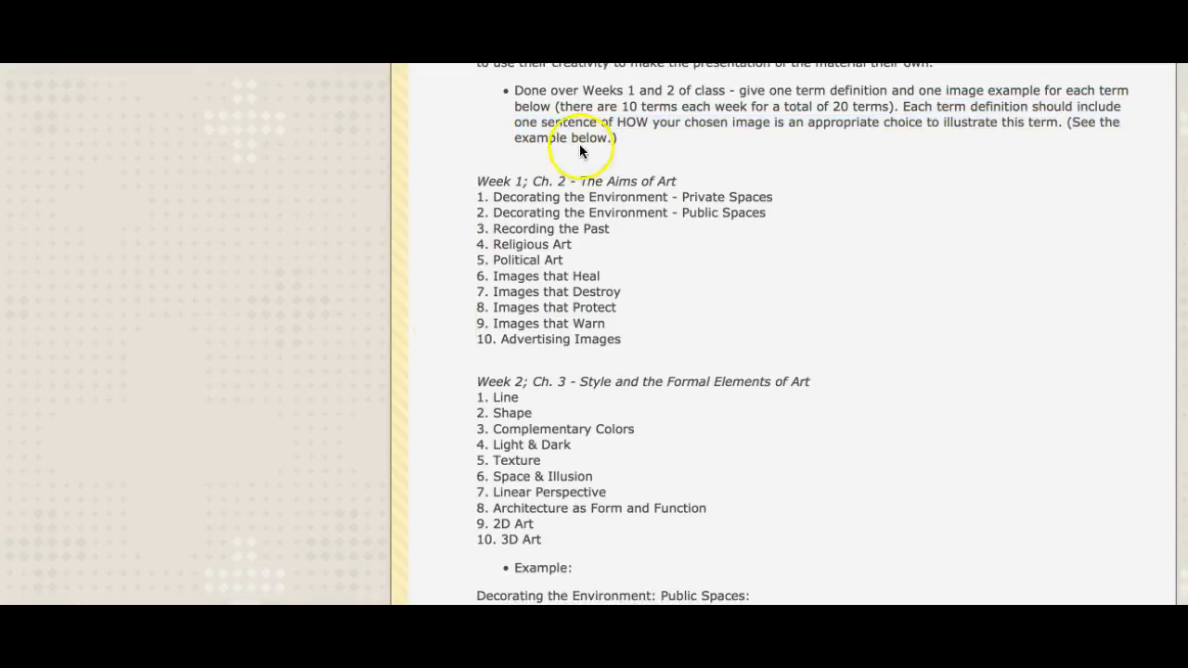
mouse_move(559, 345)
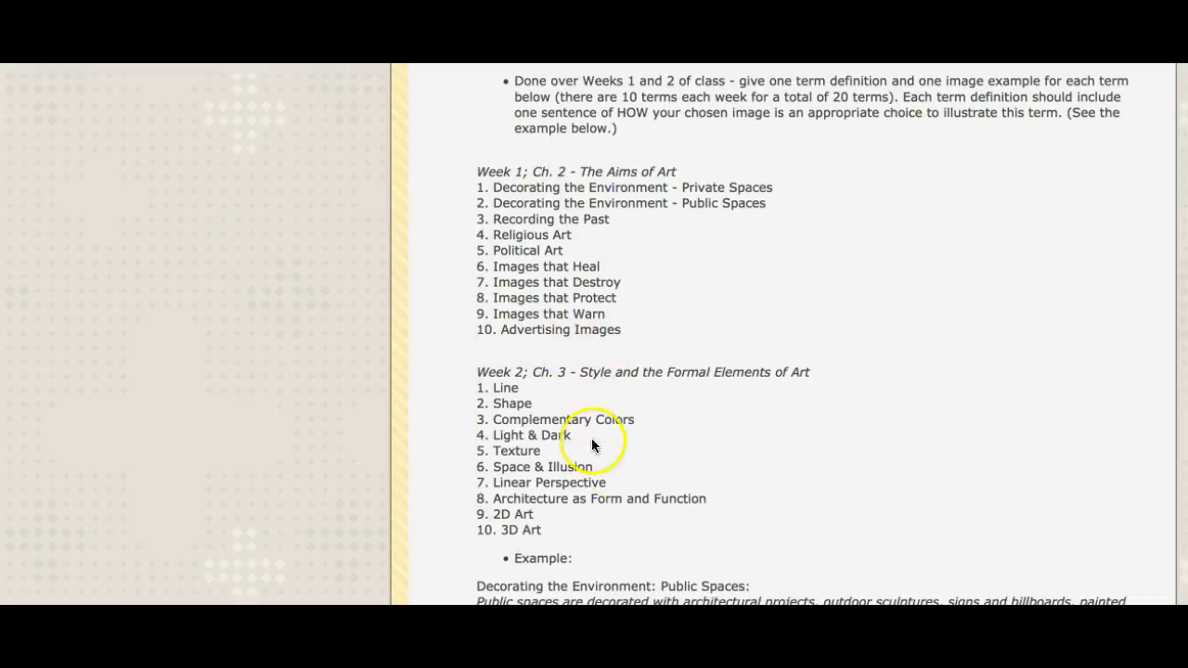
mouse_move(546, 353)
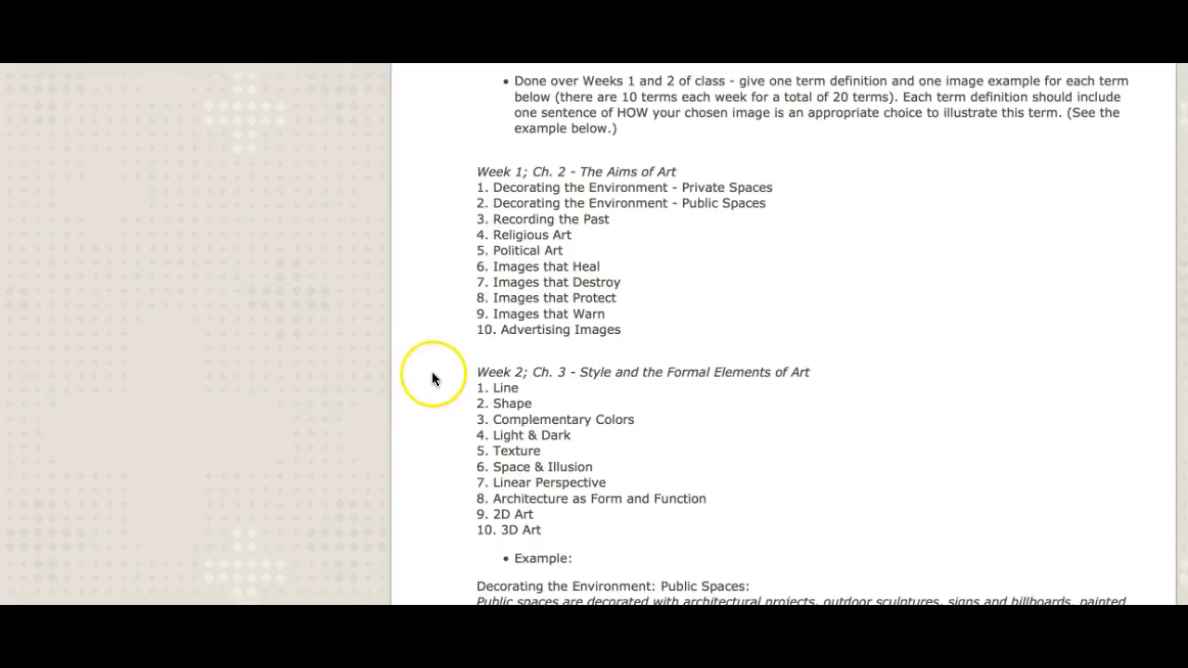
Scroll to the Disney Hall example image, its citation and the end-of-Week-2 due-date note.
scroll(down, 3)
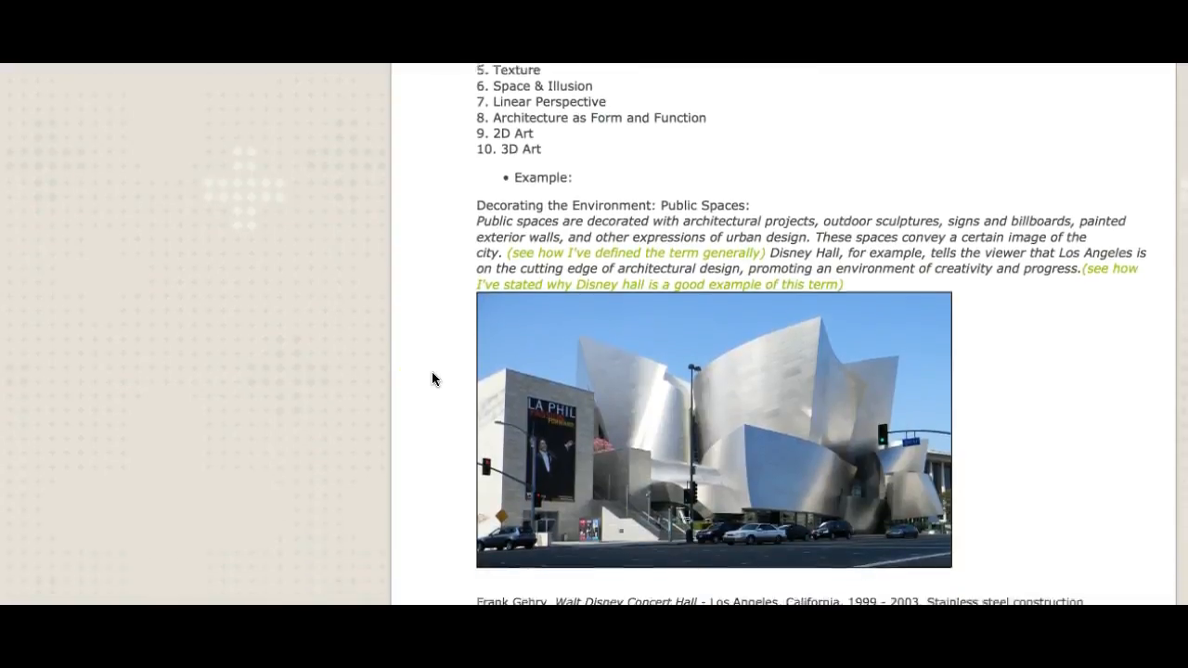
scroll(down, 3)
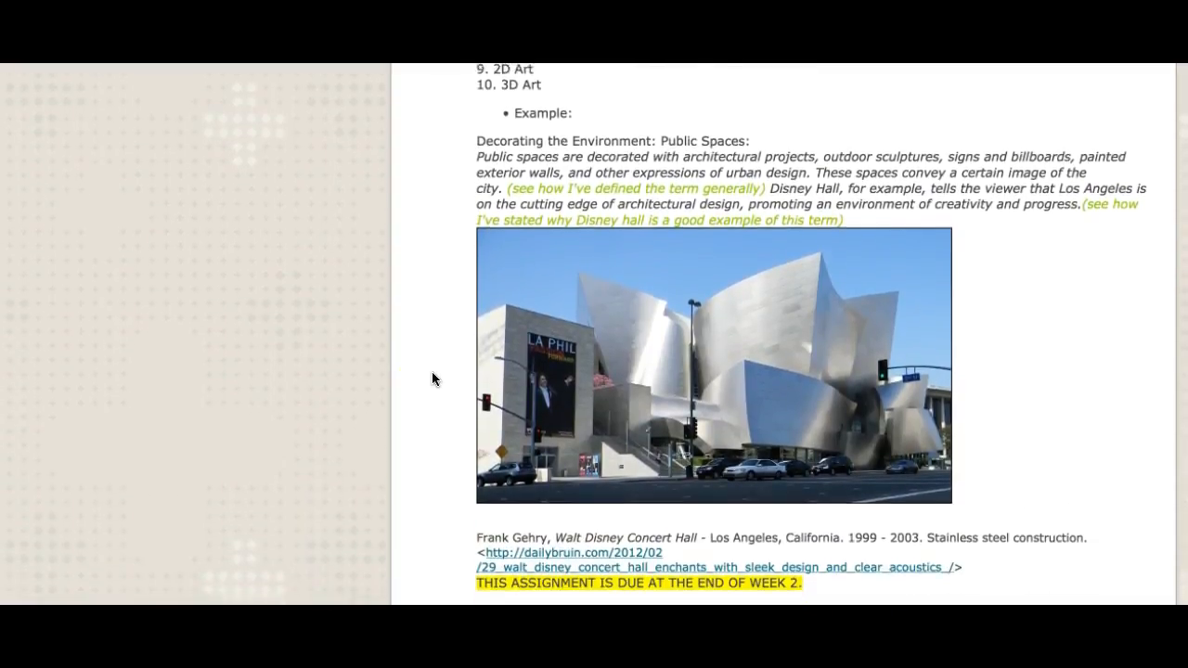
scroll(down, 3)
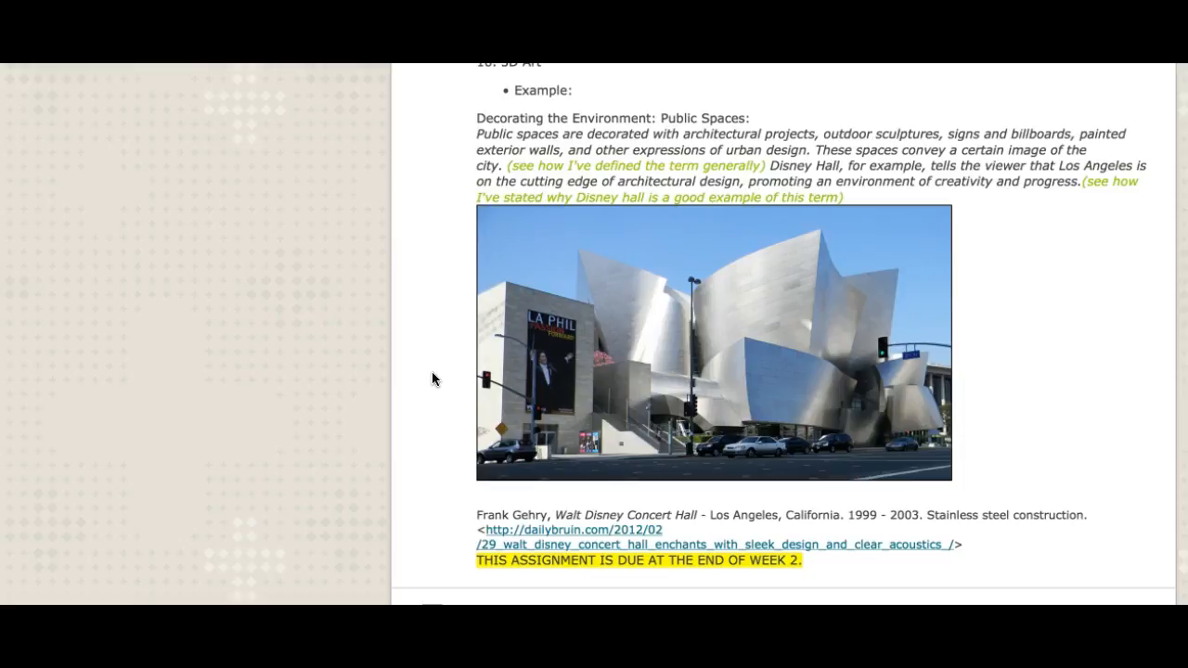
scroll(down, 3)
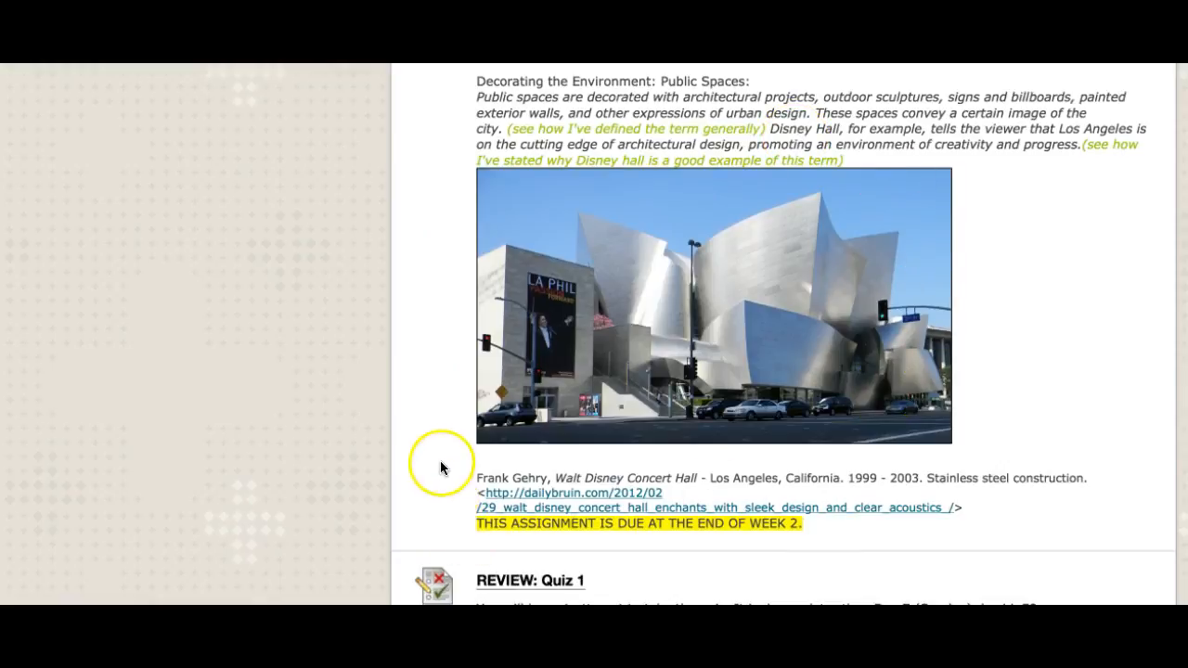
mouse_move(460, 477)
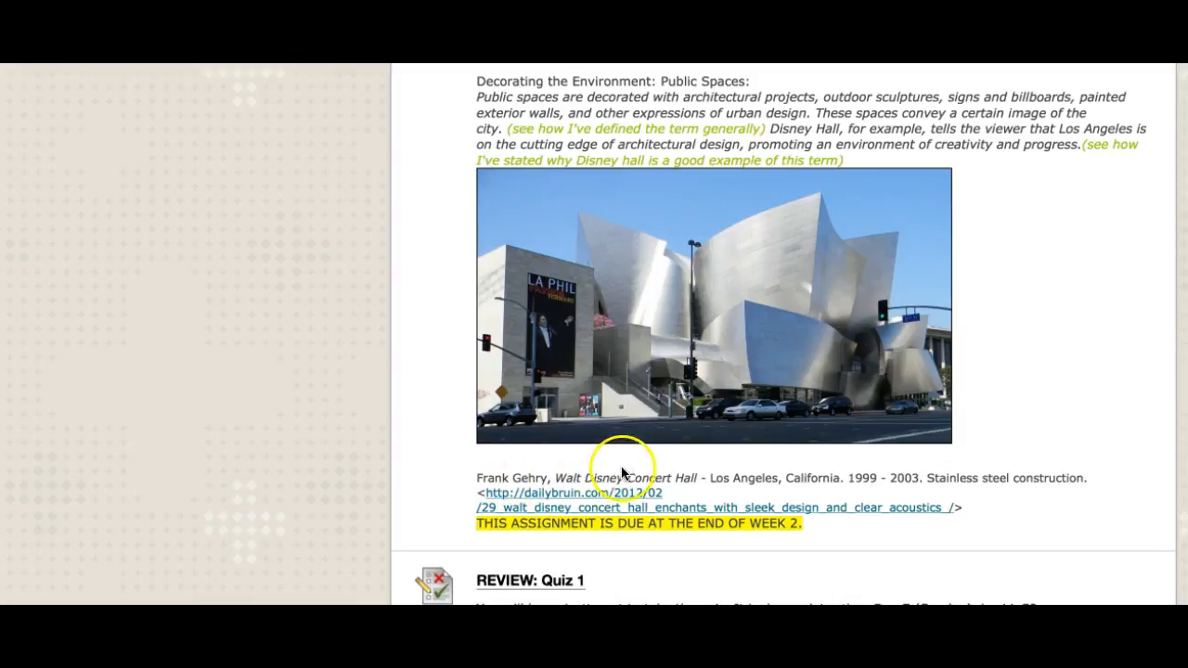
mouse_move(989, 496)
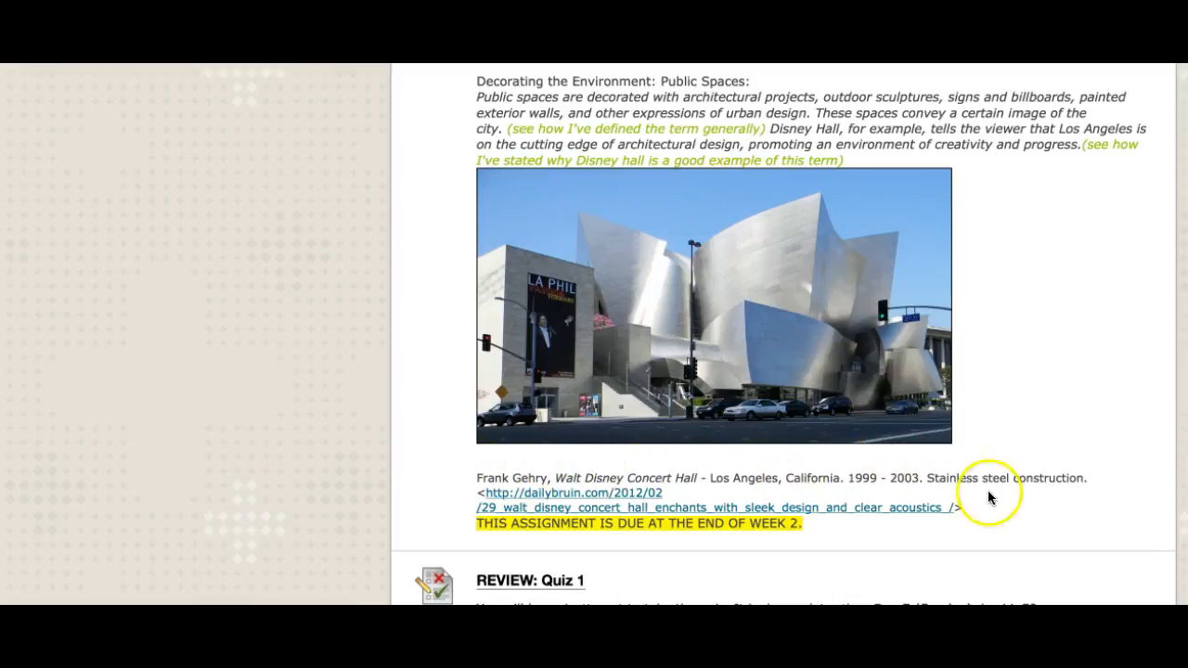
mouse_move(1023, 457)
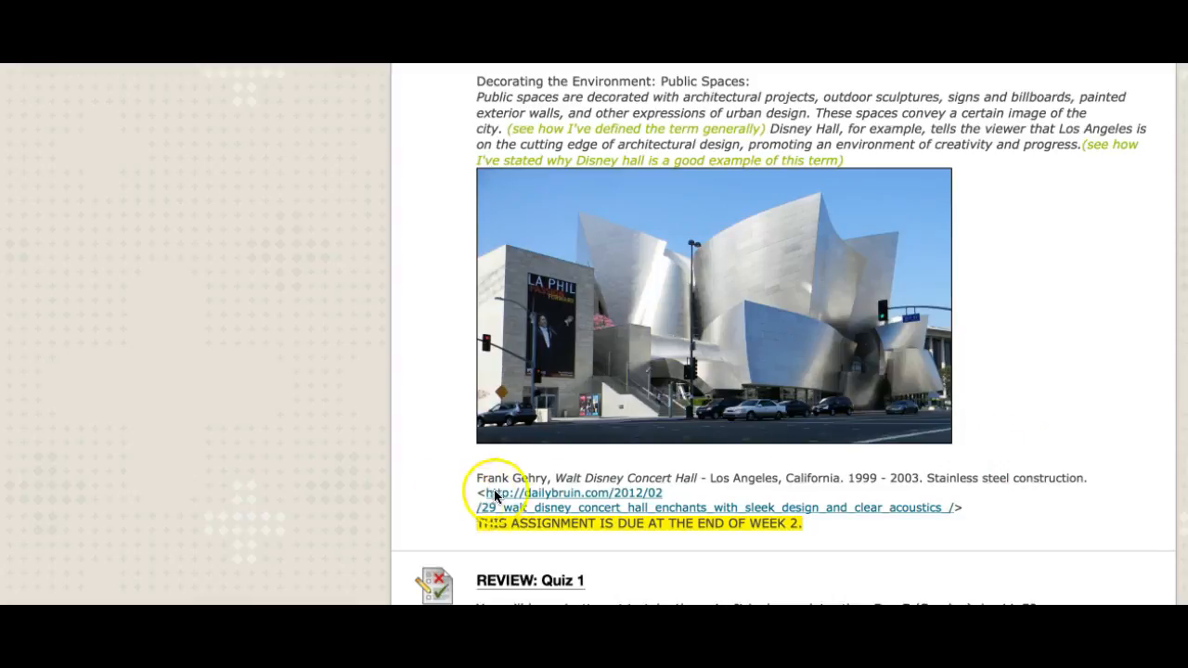
mouse_move(984, 512)
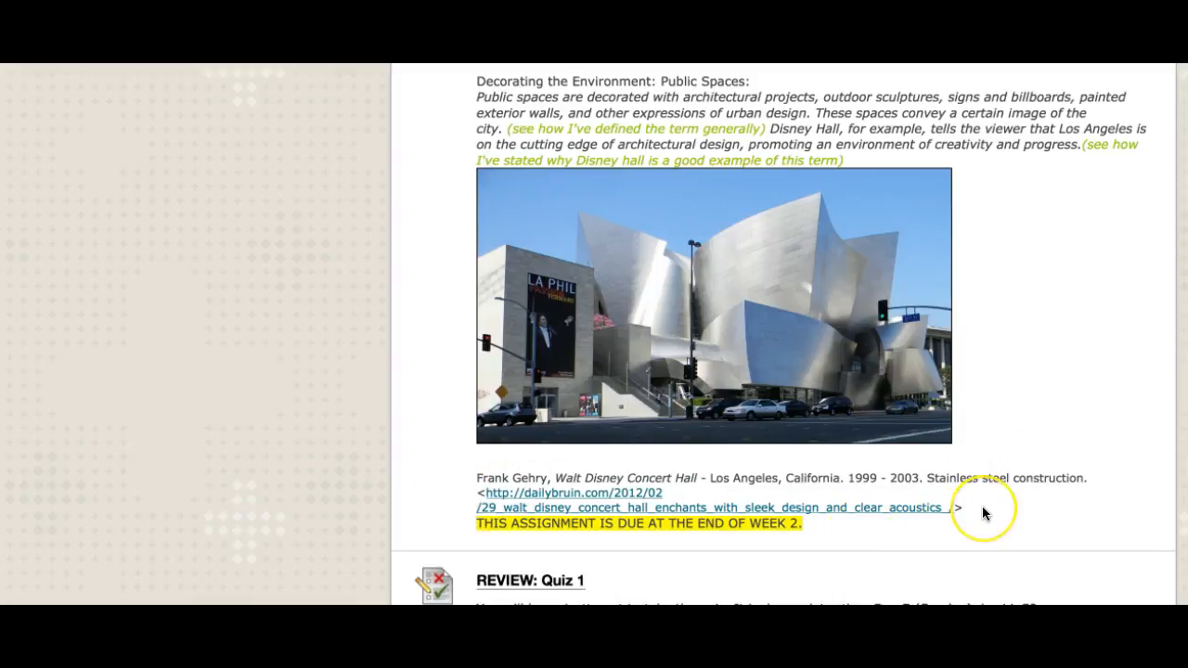
mouse_move(431, 459)
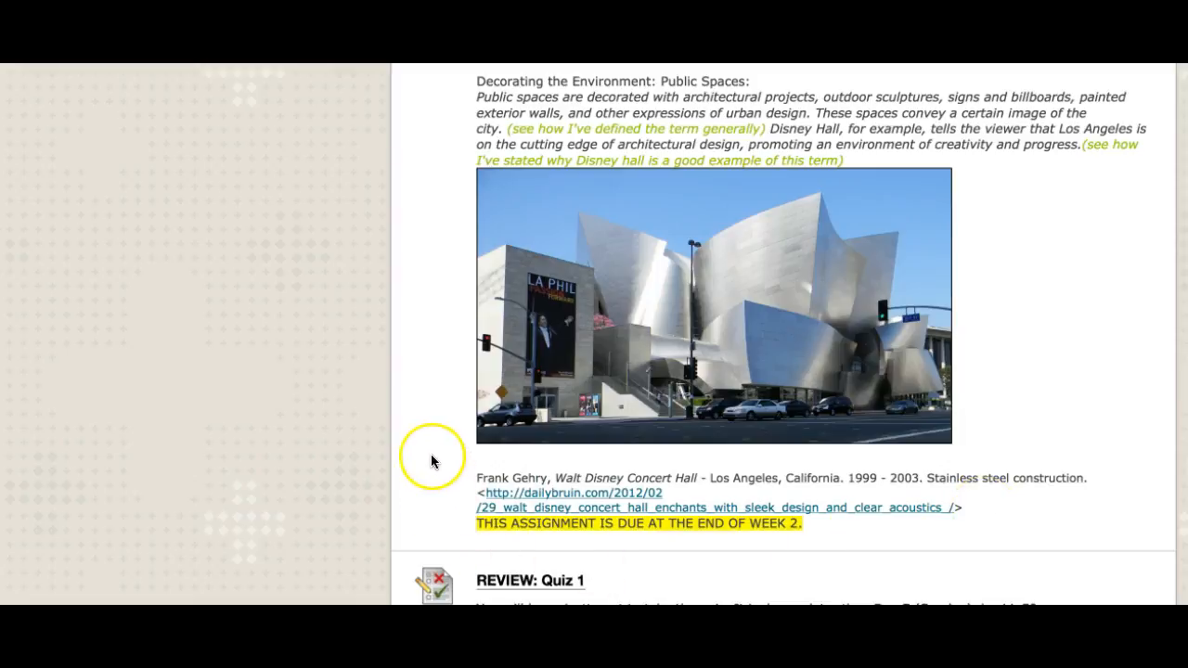
mouse_move(424, 415)
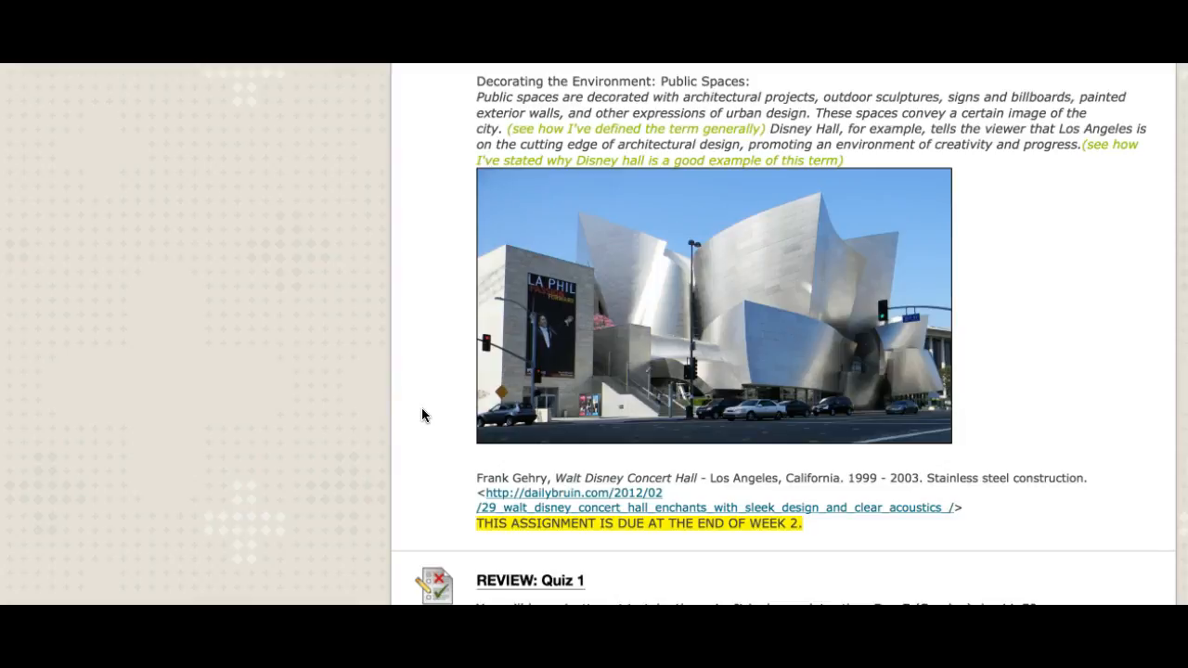
Scroll past the Mini ARTcyclopedia and REFLECT items to the What is Art? Leon Botstein lecture.
scroll(down, 3)
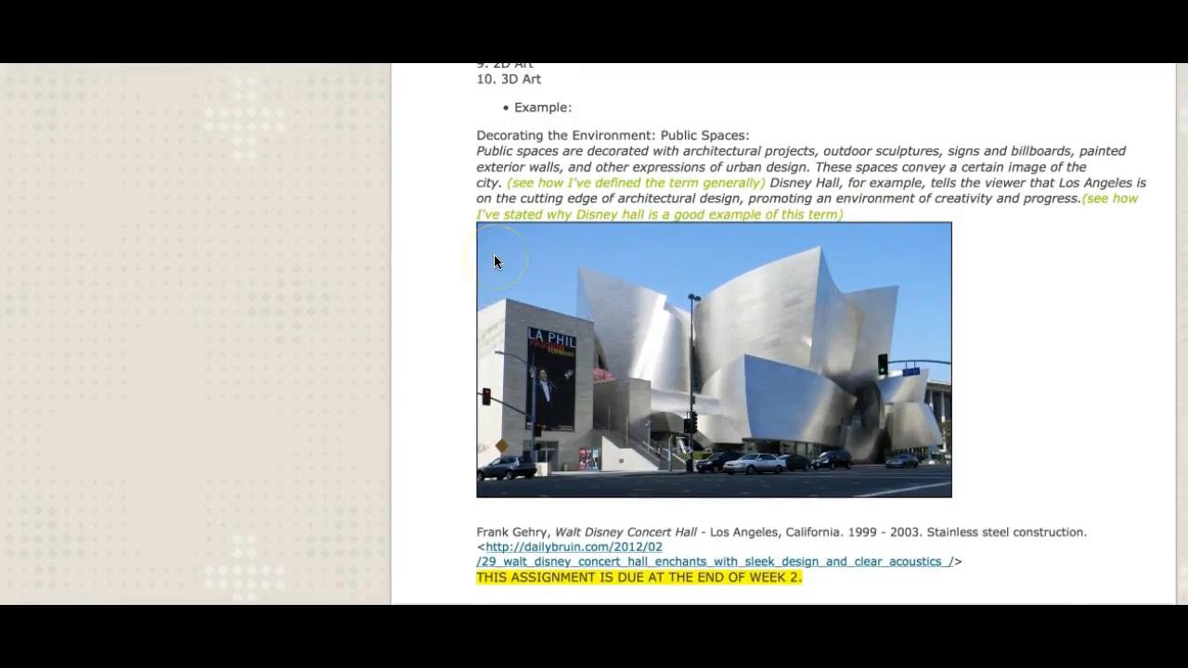
scroll(up, 3)
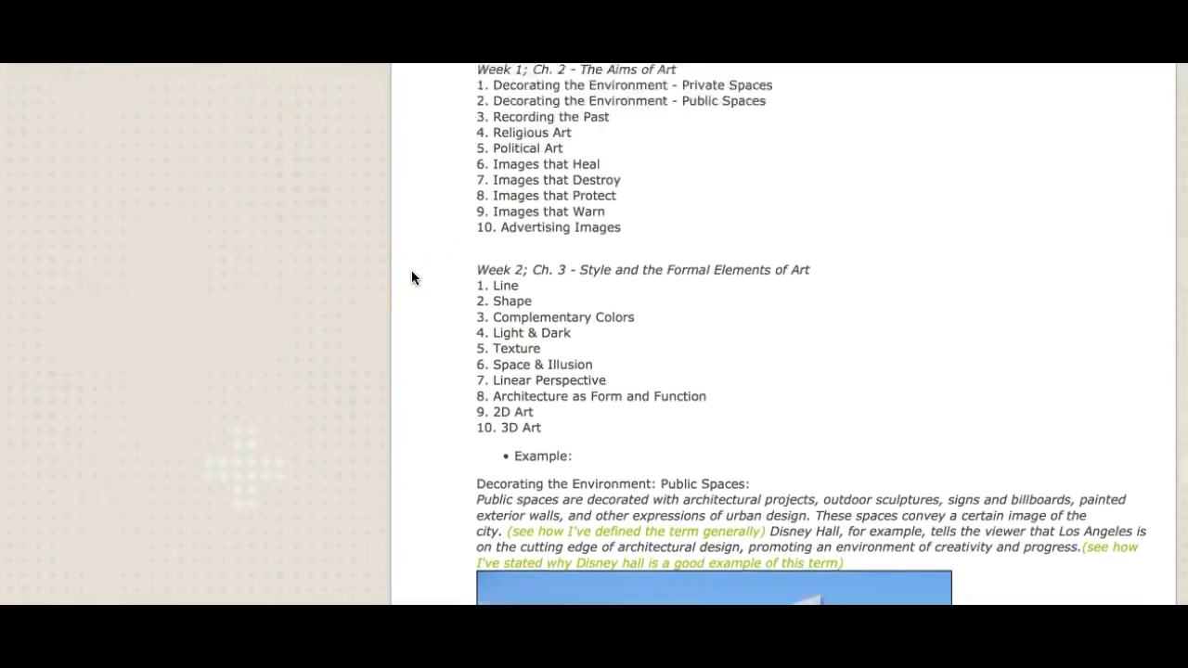
scroll(up, 3)
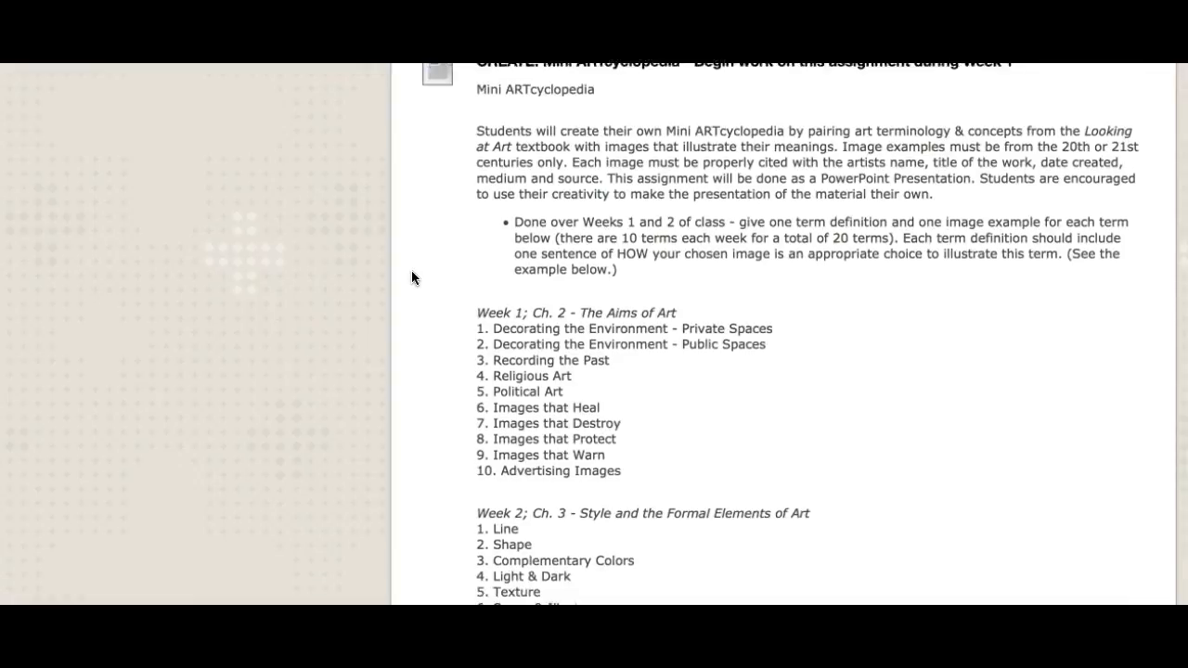
scroll(down, 3)
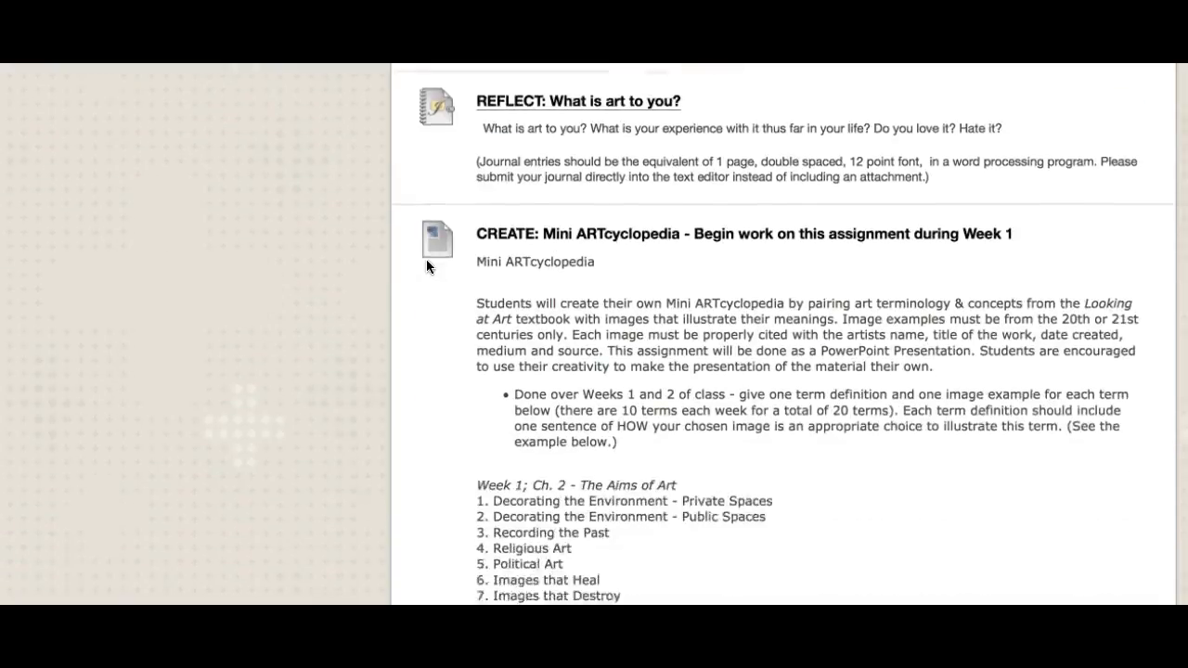
scroll(down, 3)
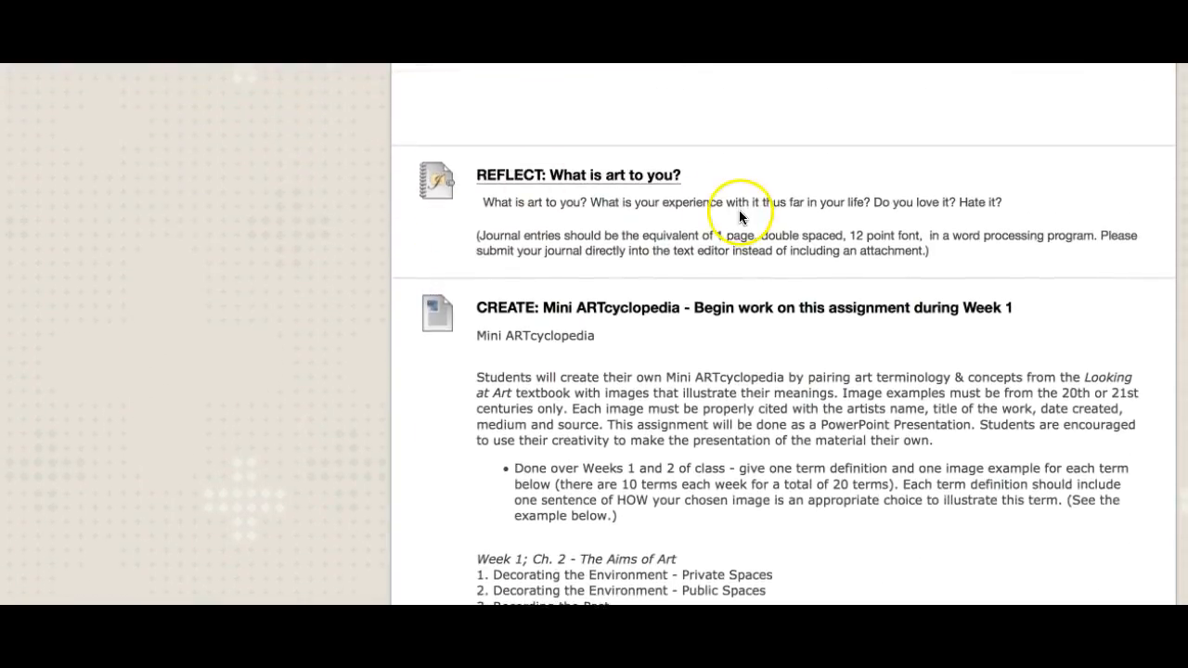
mouse_move(450, 227)
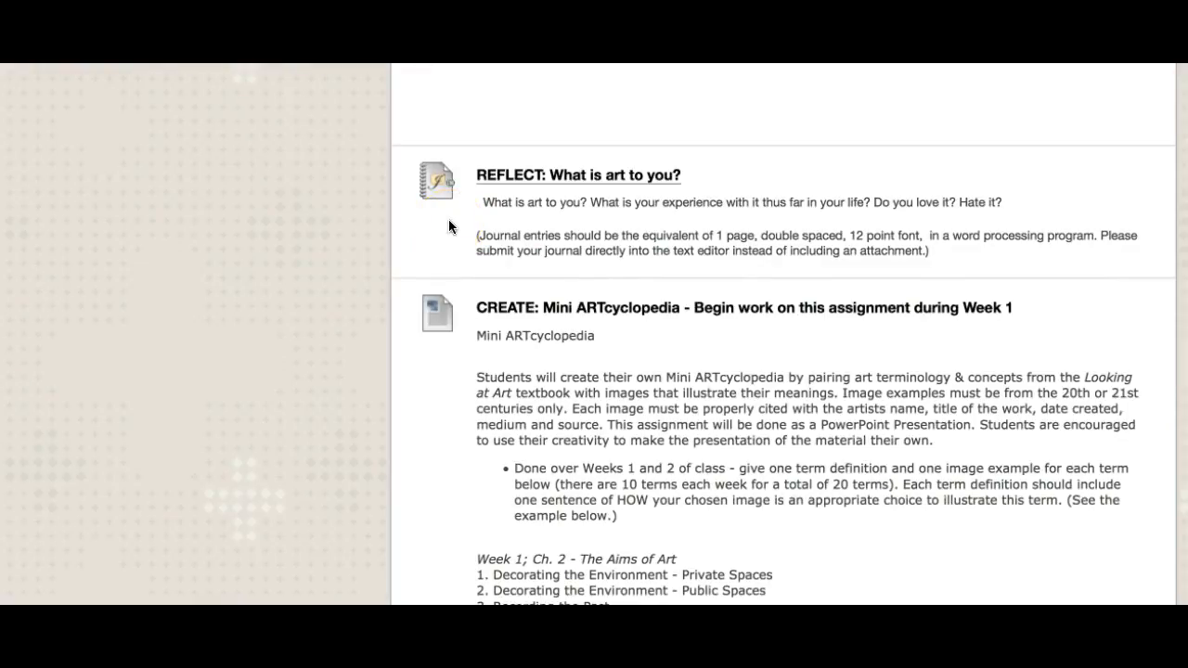
scroll(down, 3)
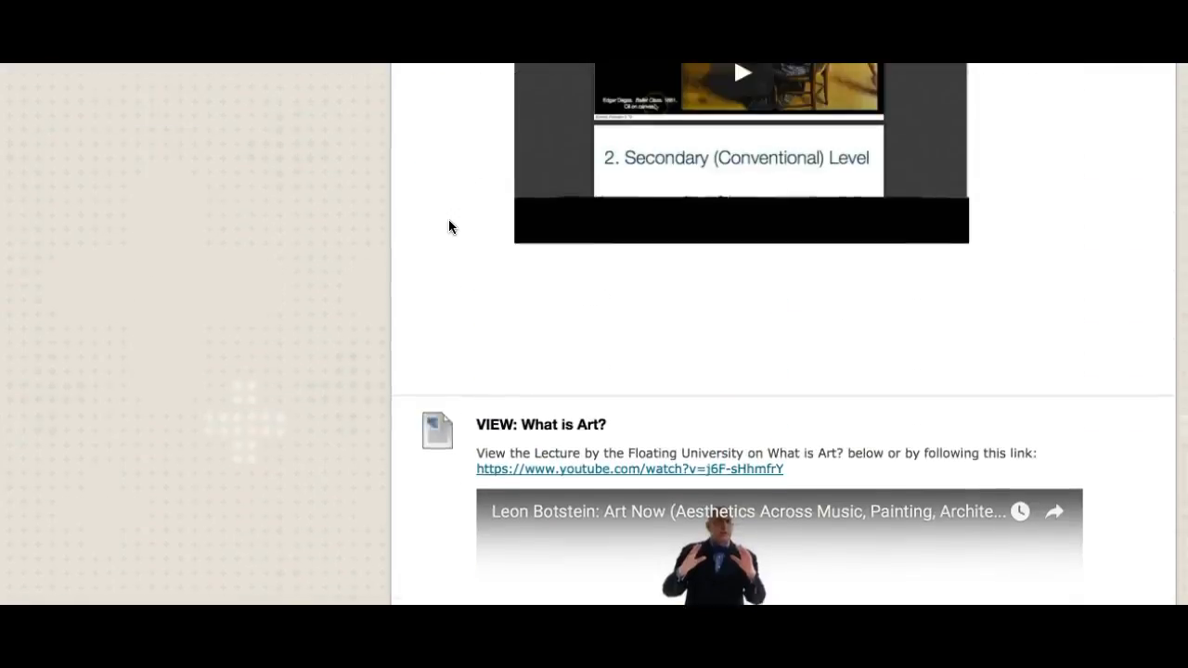